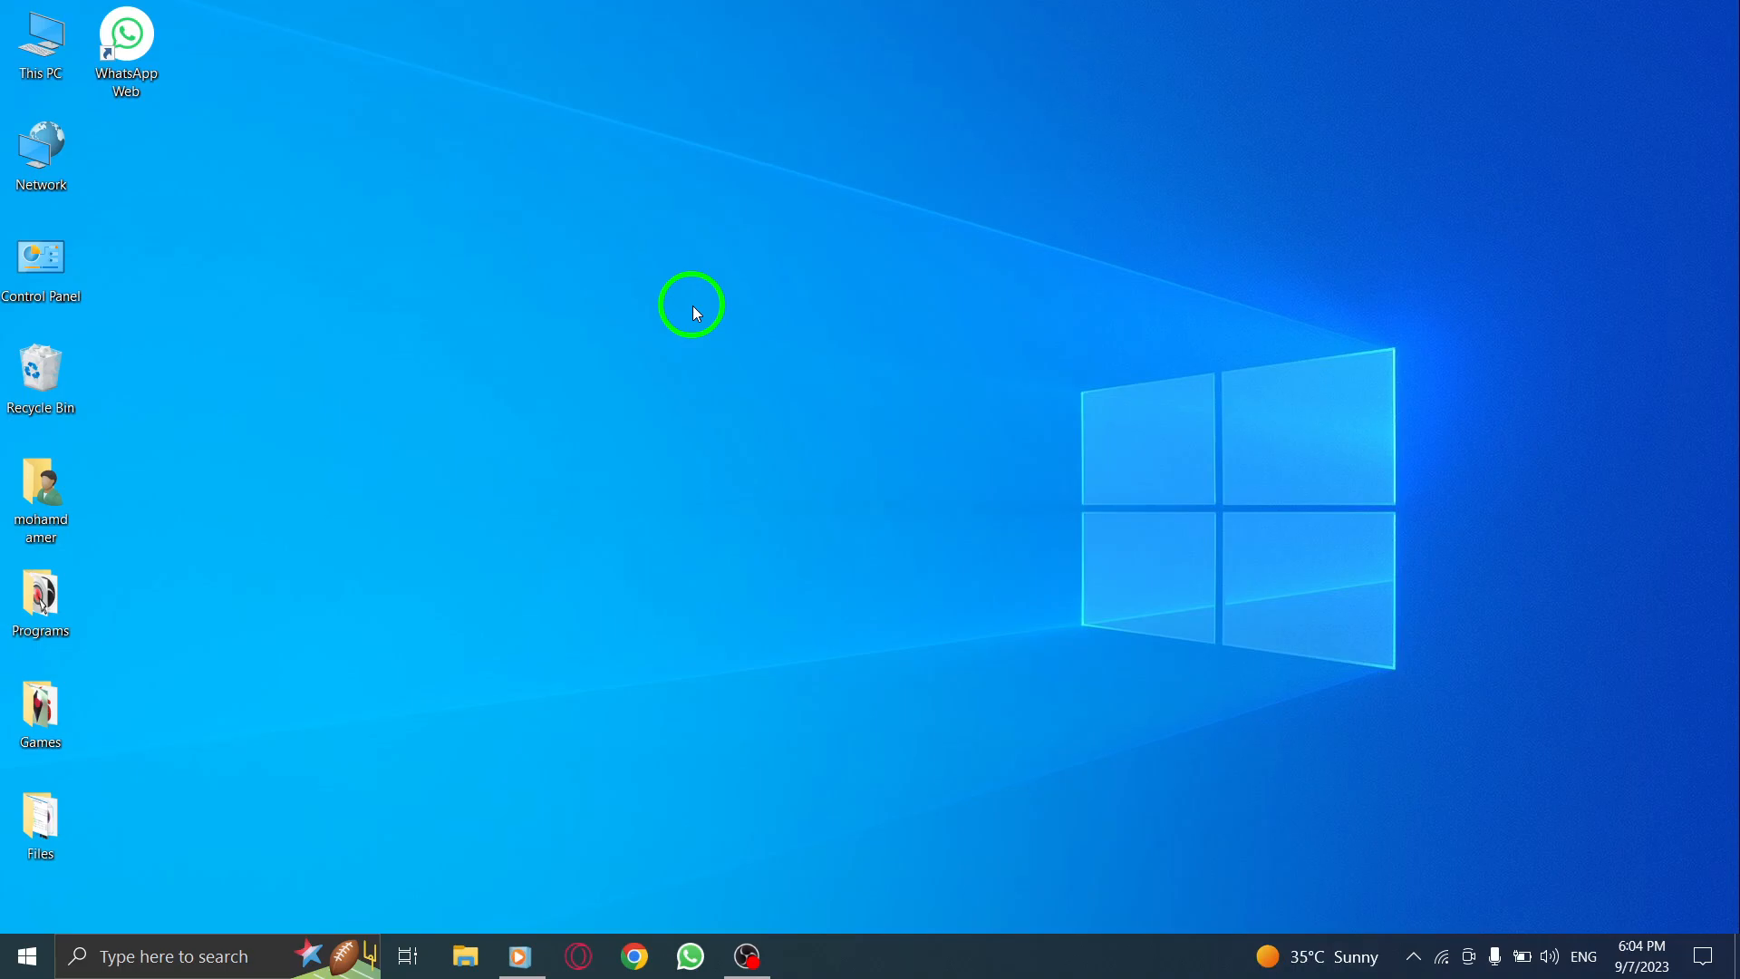
mouse_move(699, 411)
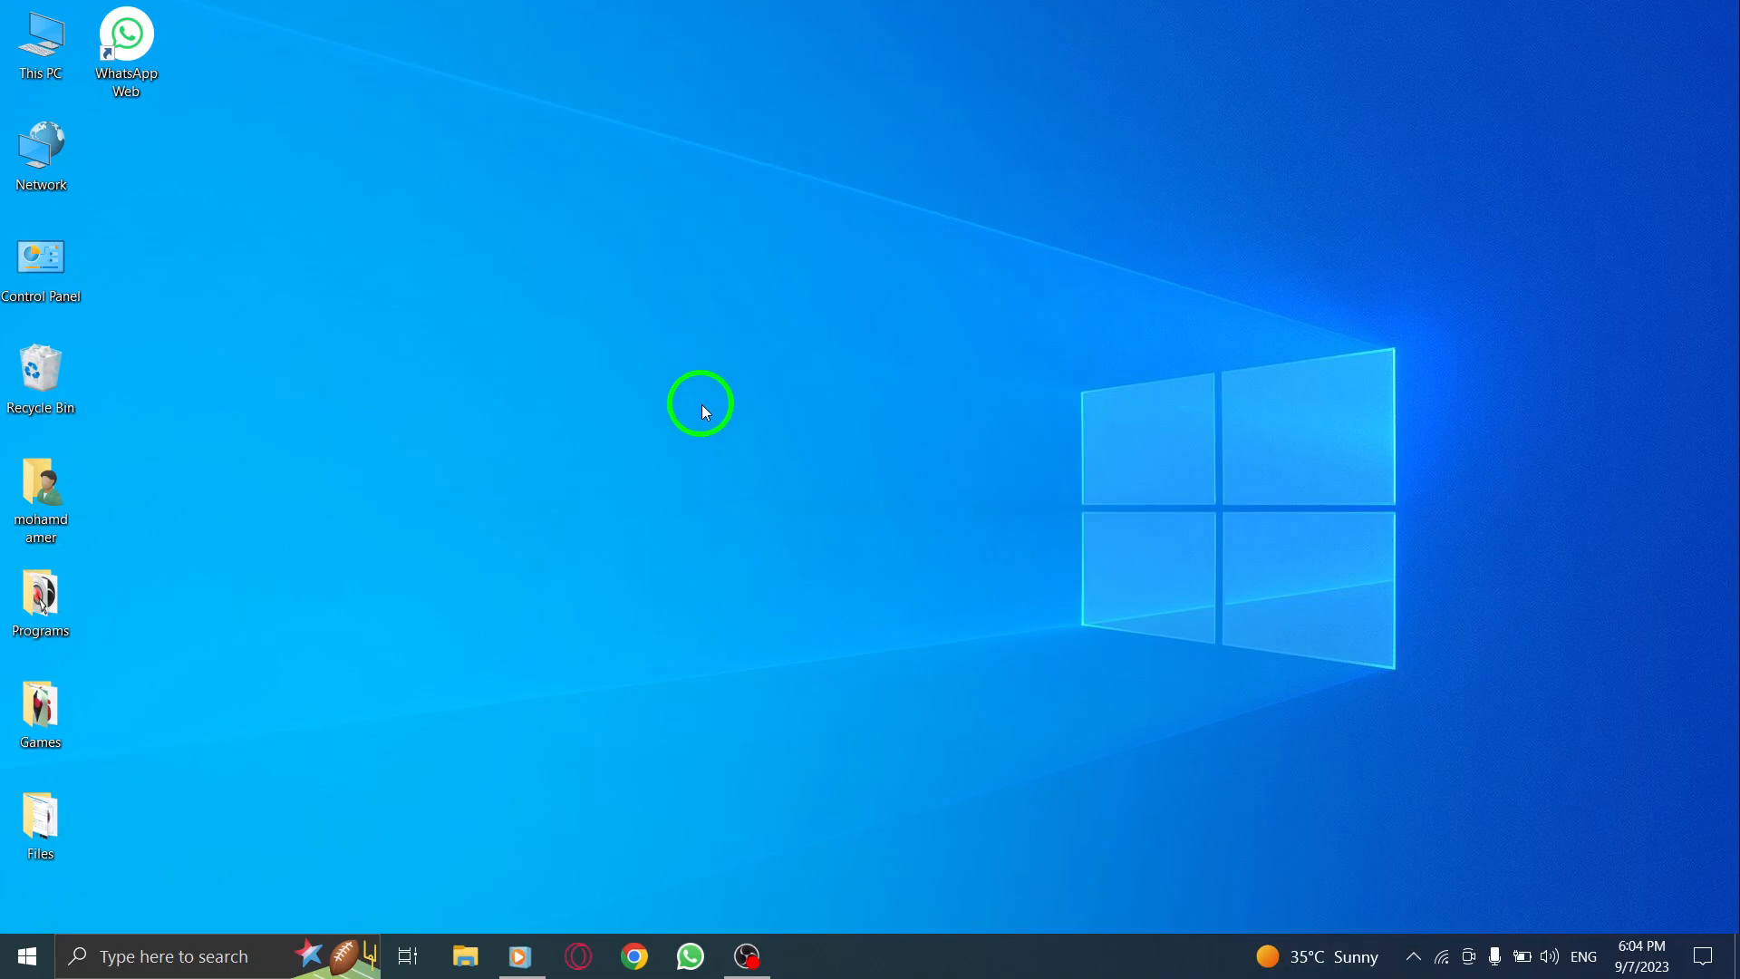
mouse_move(747, 468)
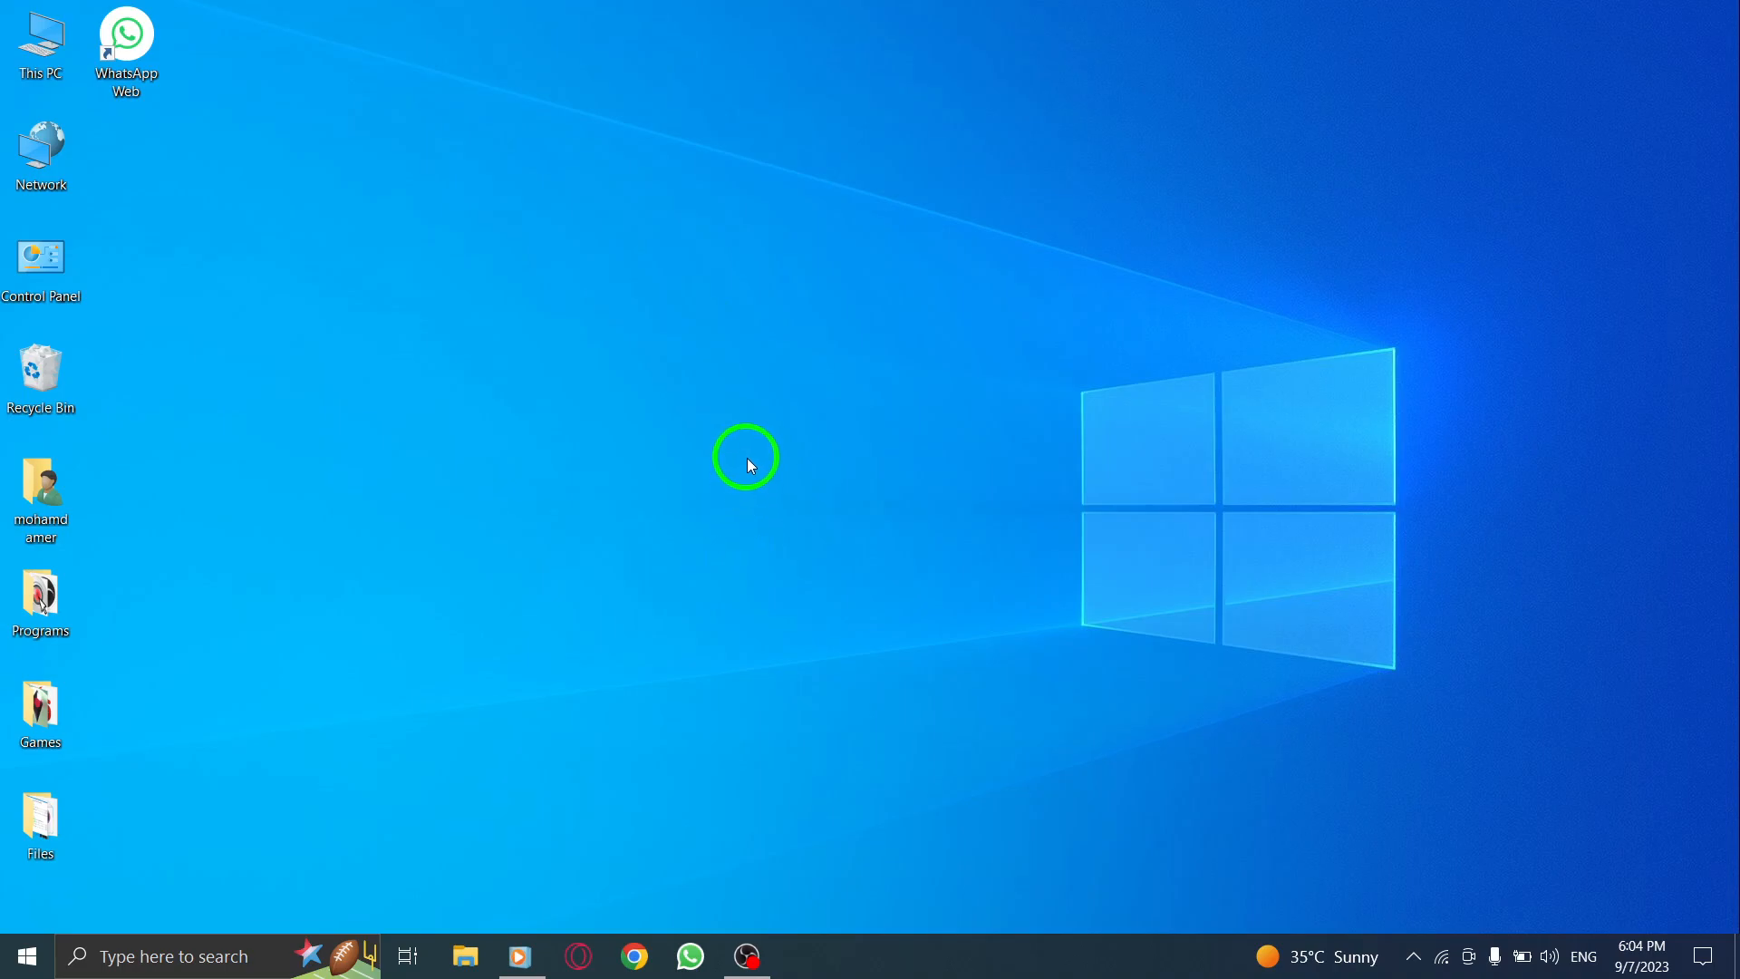
mouse_move(710, 860)
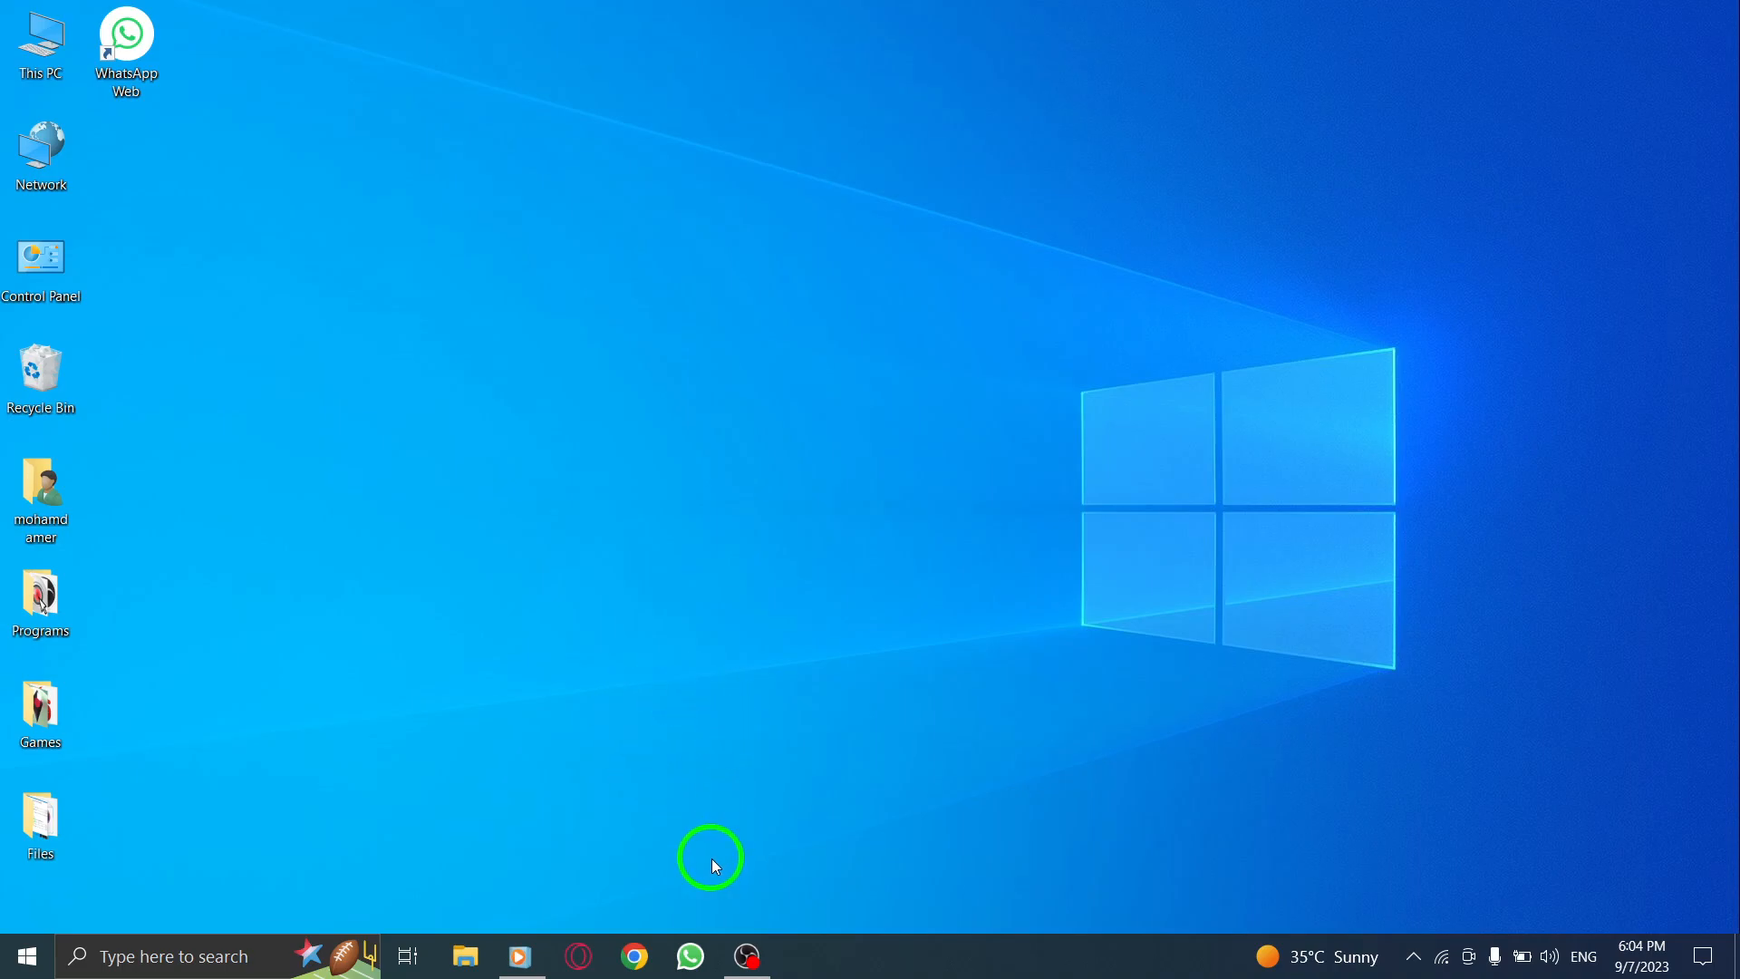
mouse_move(689, 955)
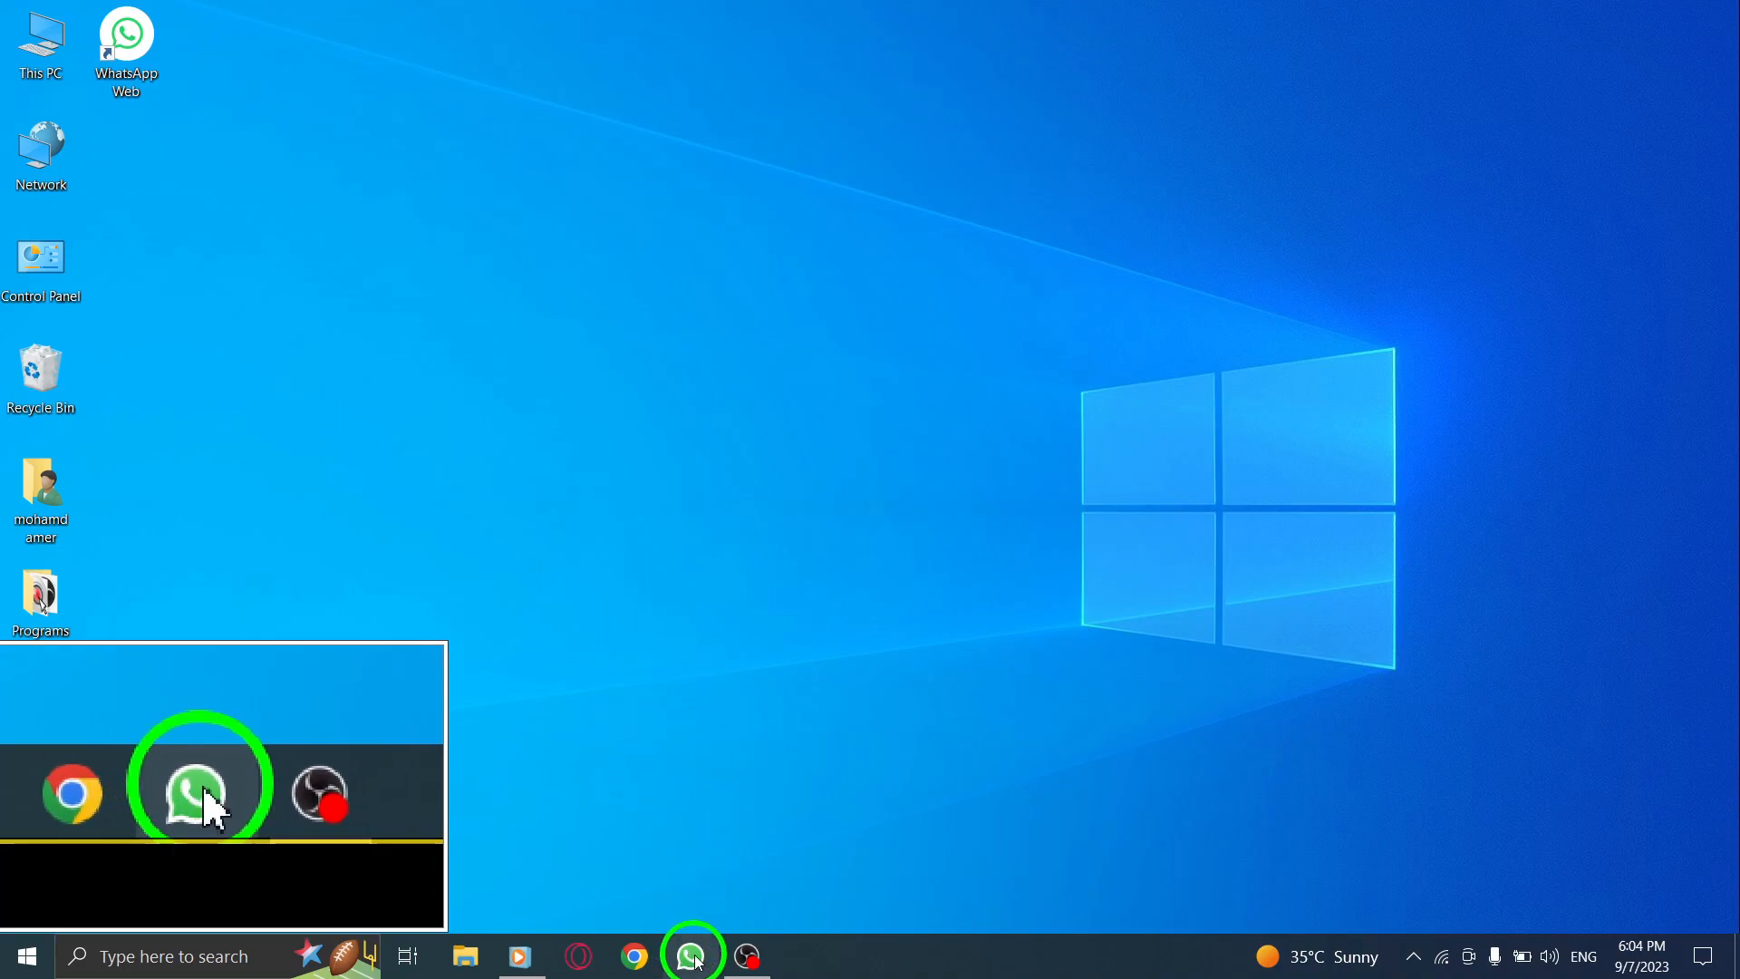
- Launch WhatsApp from the taskbar so the chat list appears
left_click(197, 783)
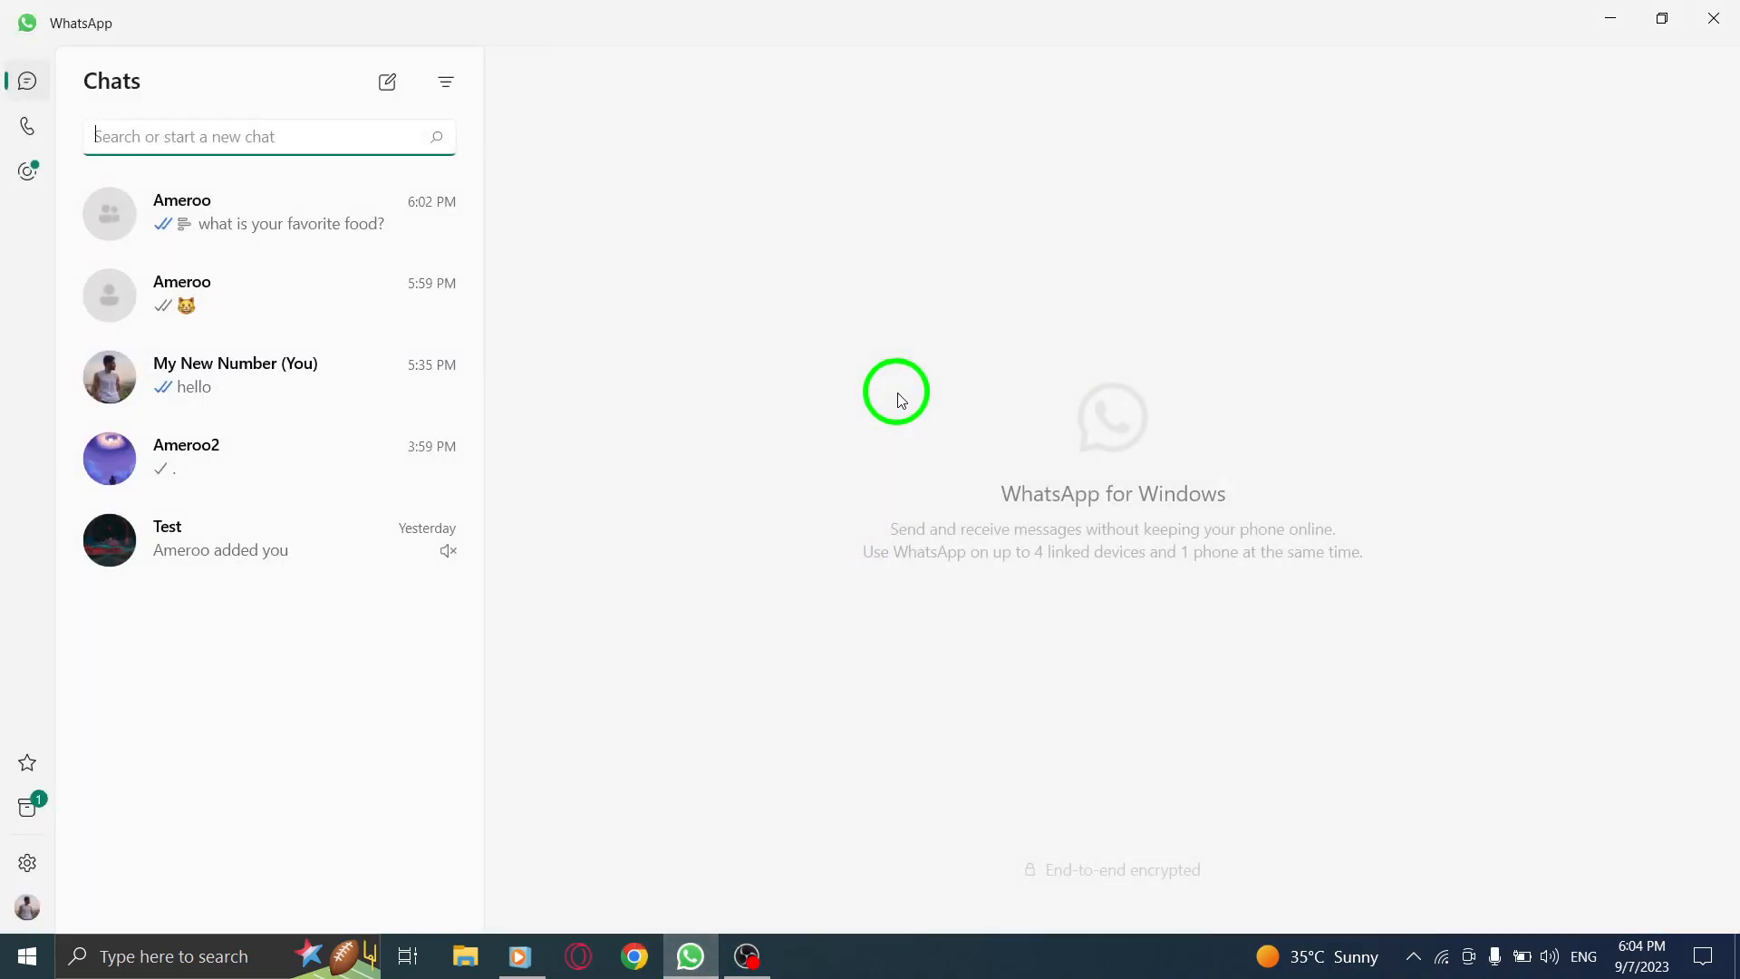
mouse_move(976, 399)
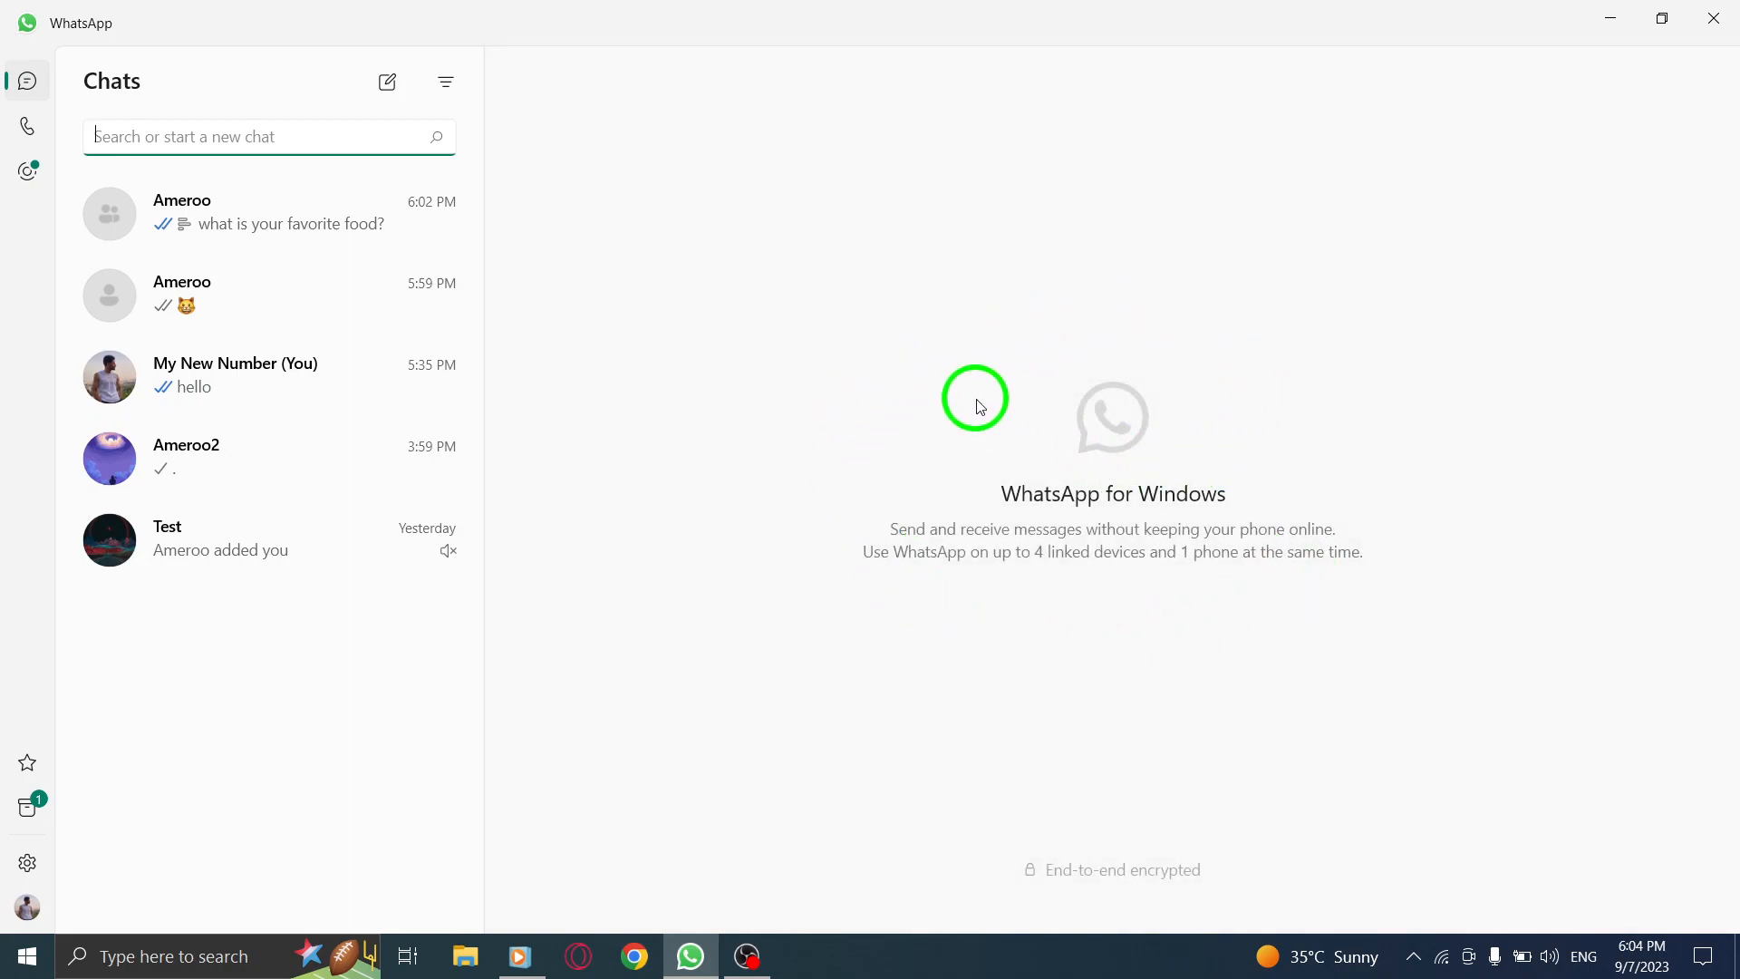
mouse_move(167, 213)
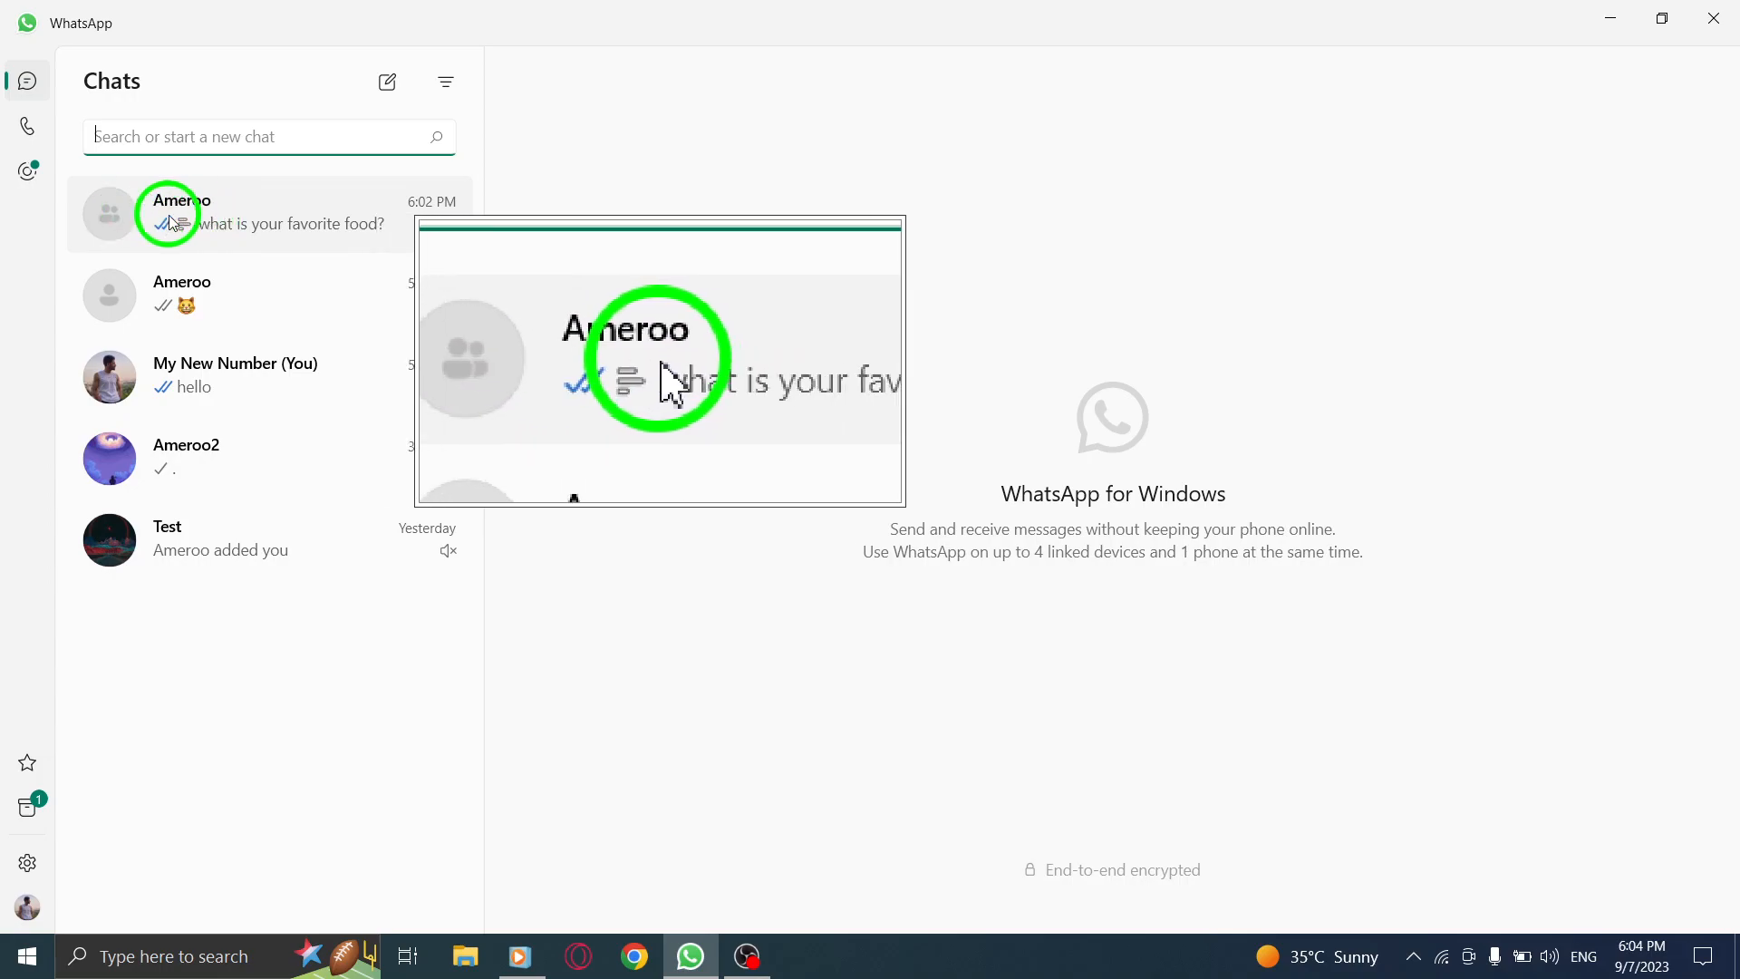
- Open the Ameroo group chat showing the 'what is your favorite food?' poll
left_click(221, 212)
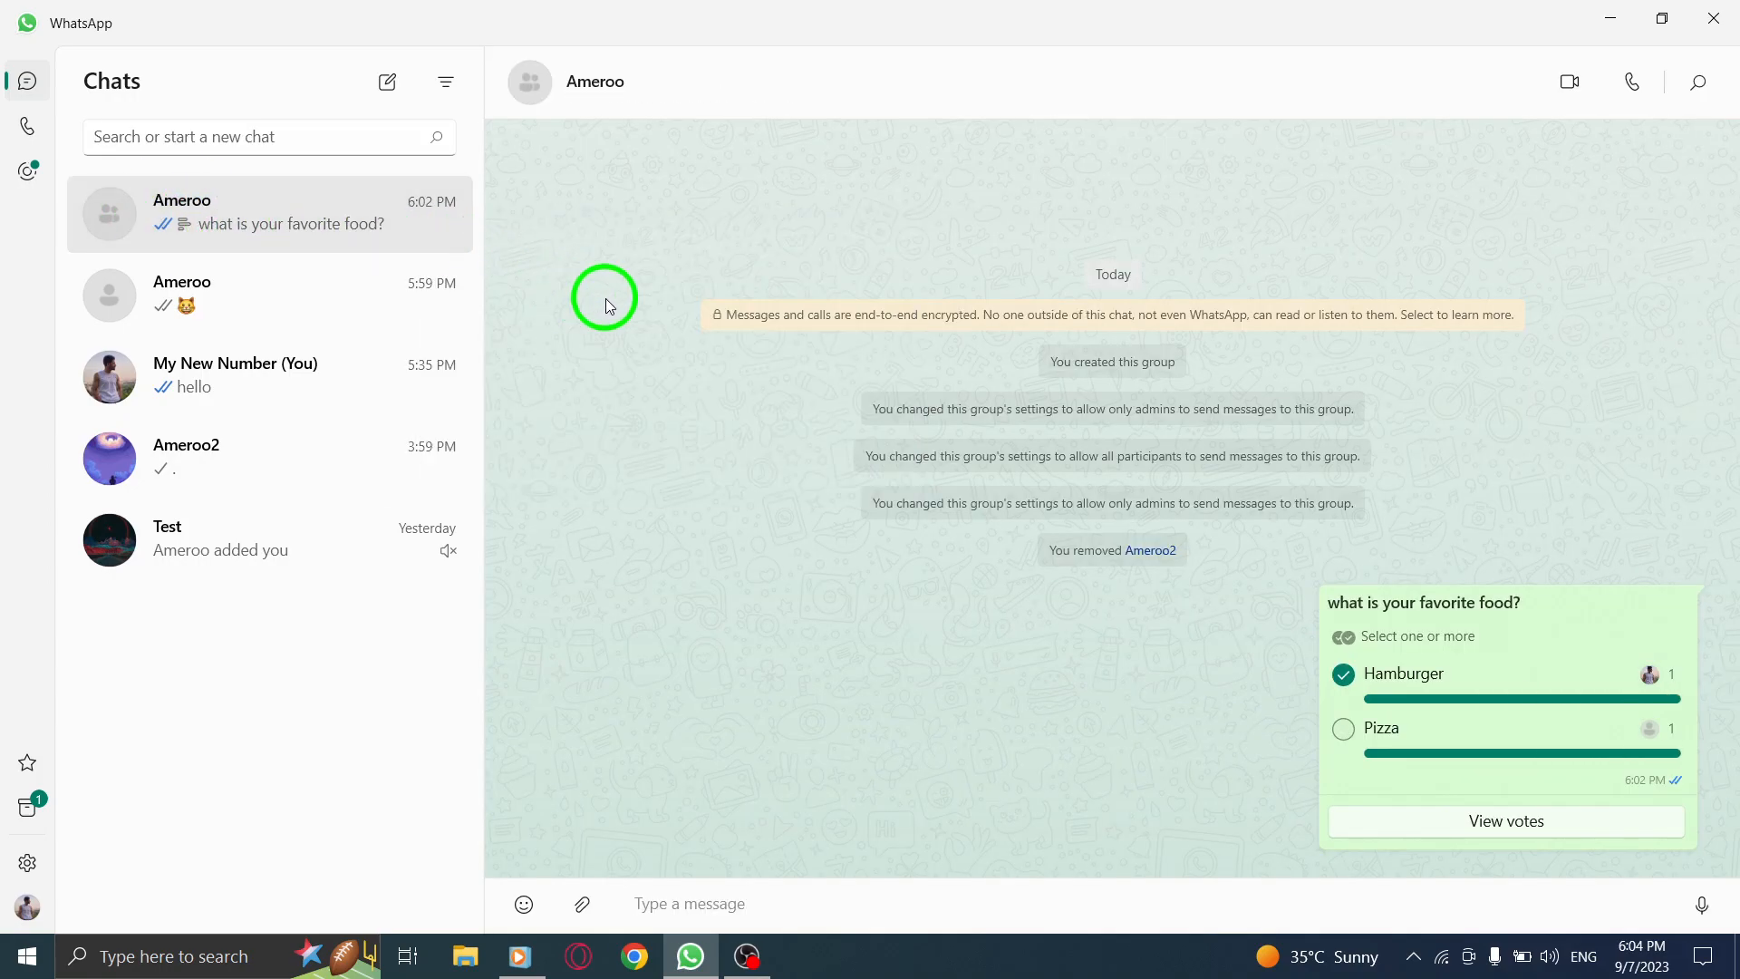
mouse_move(1278, 803)
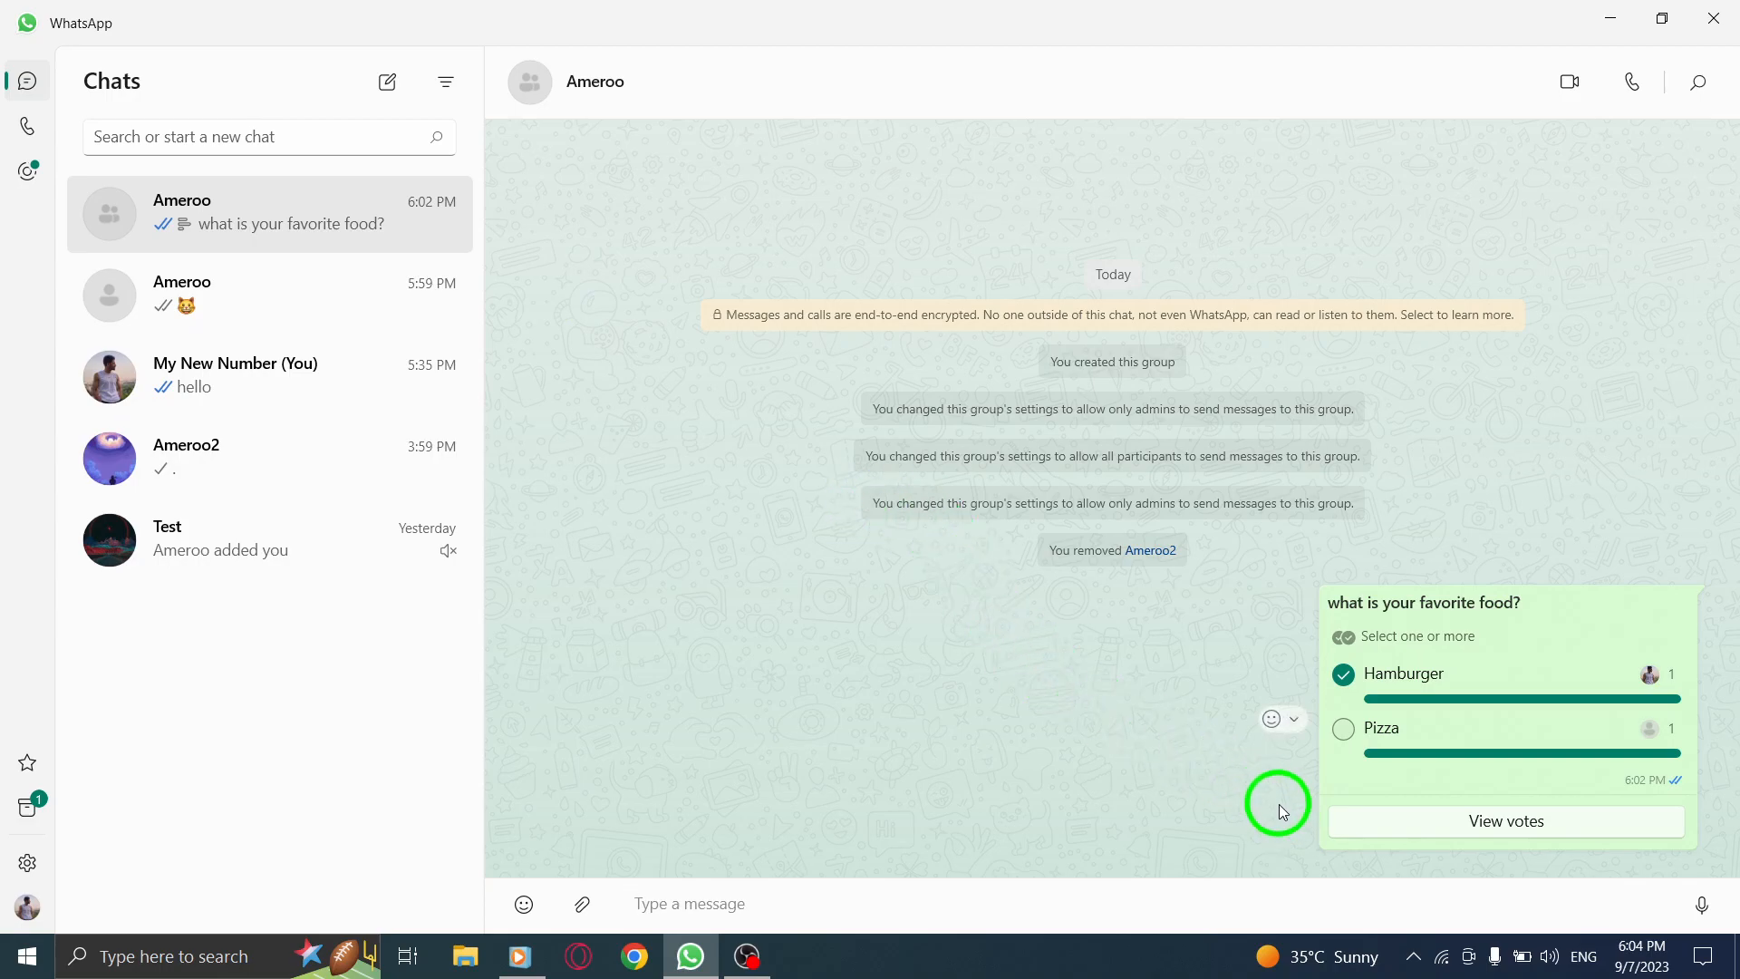
left_click(1507, 821)
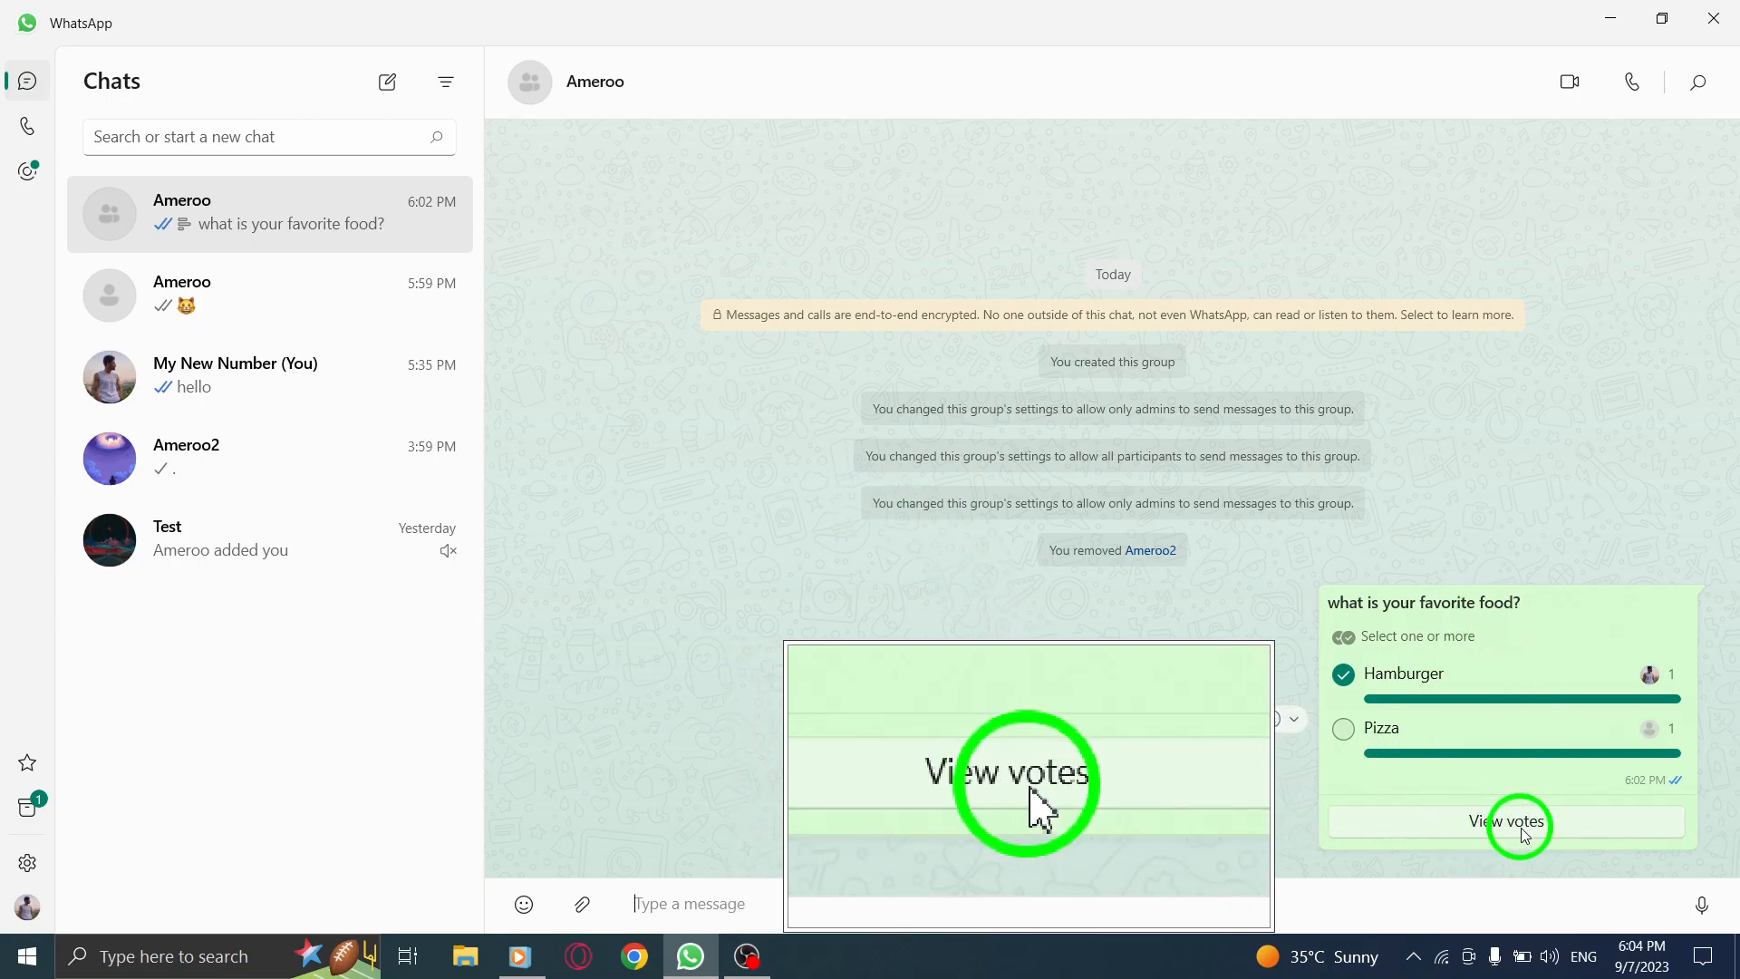
- View the poll votes (Hamburger by You, Pizza by Ameroo), then close WhatsApp to the desktop
left_click(1505, 821)
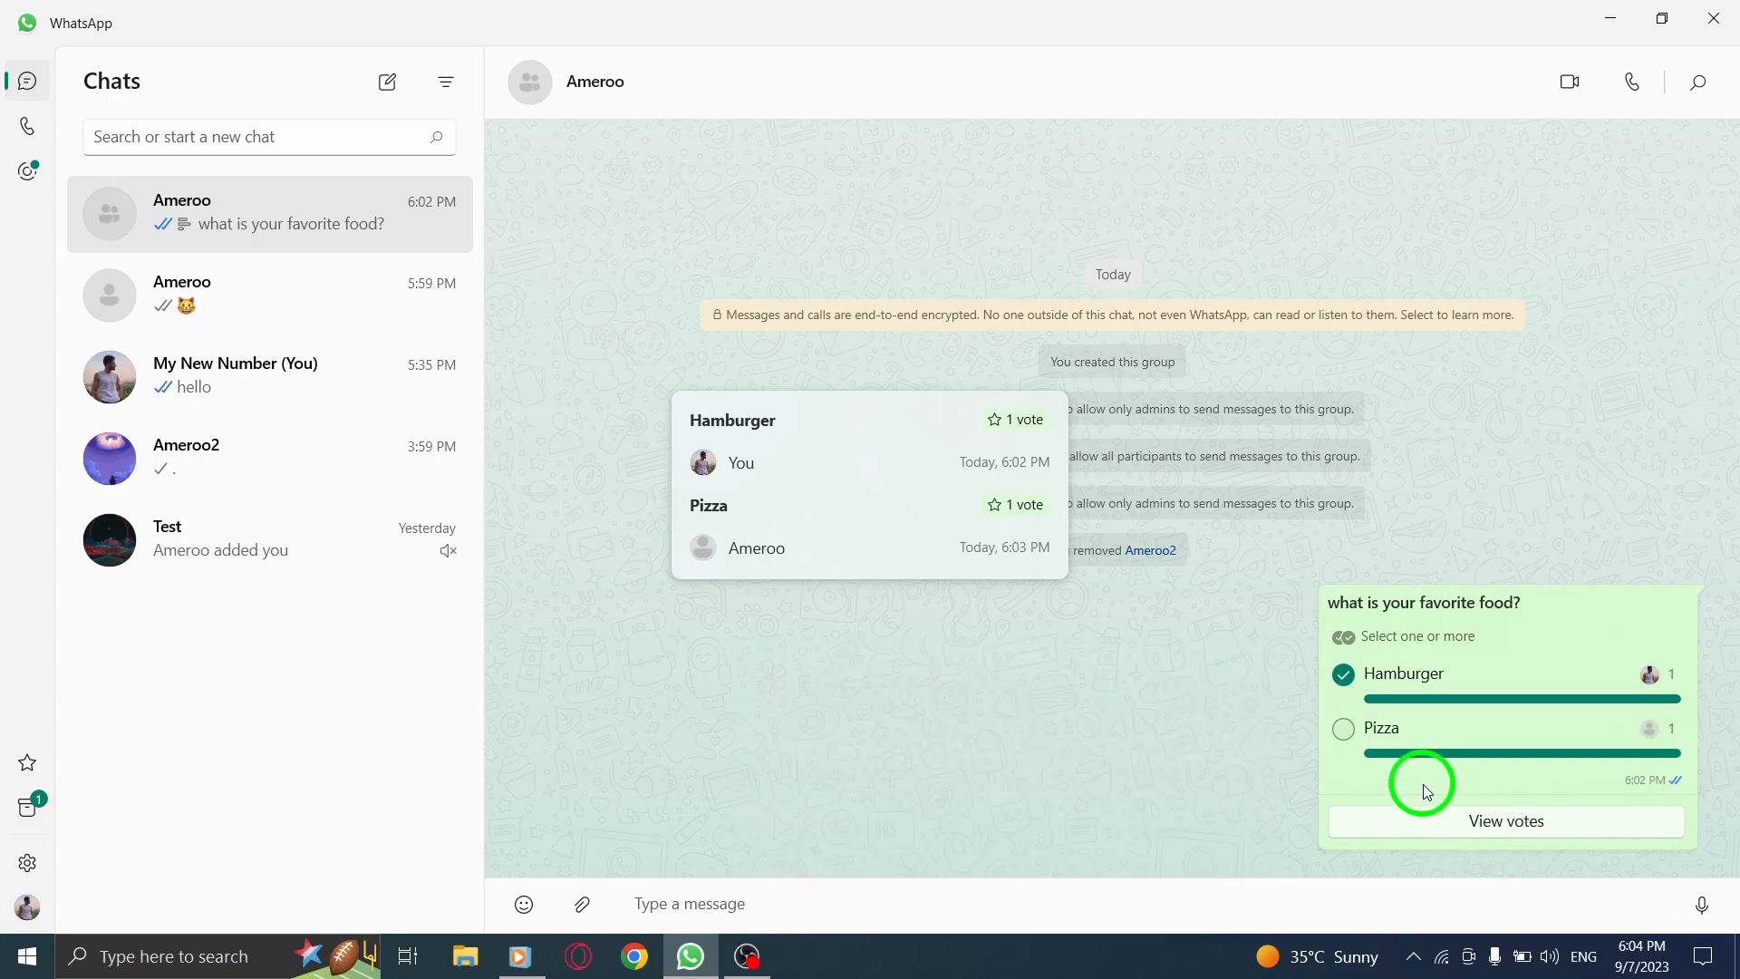
mouse_move(774, 407)
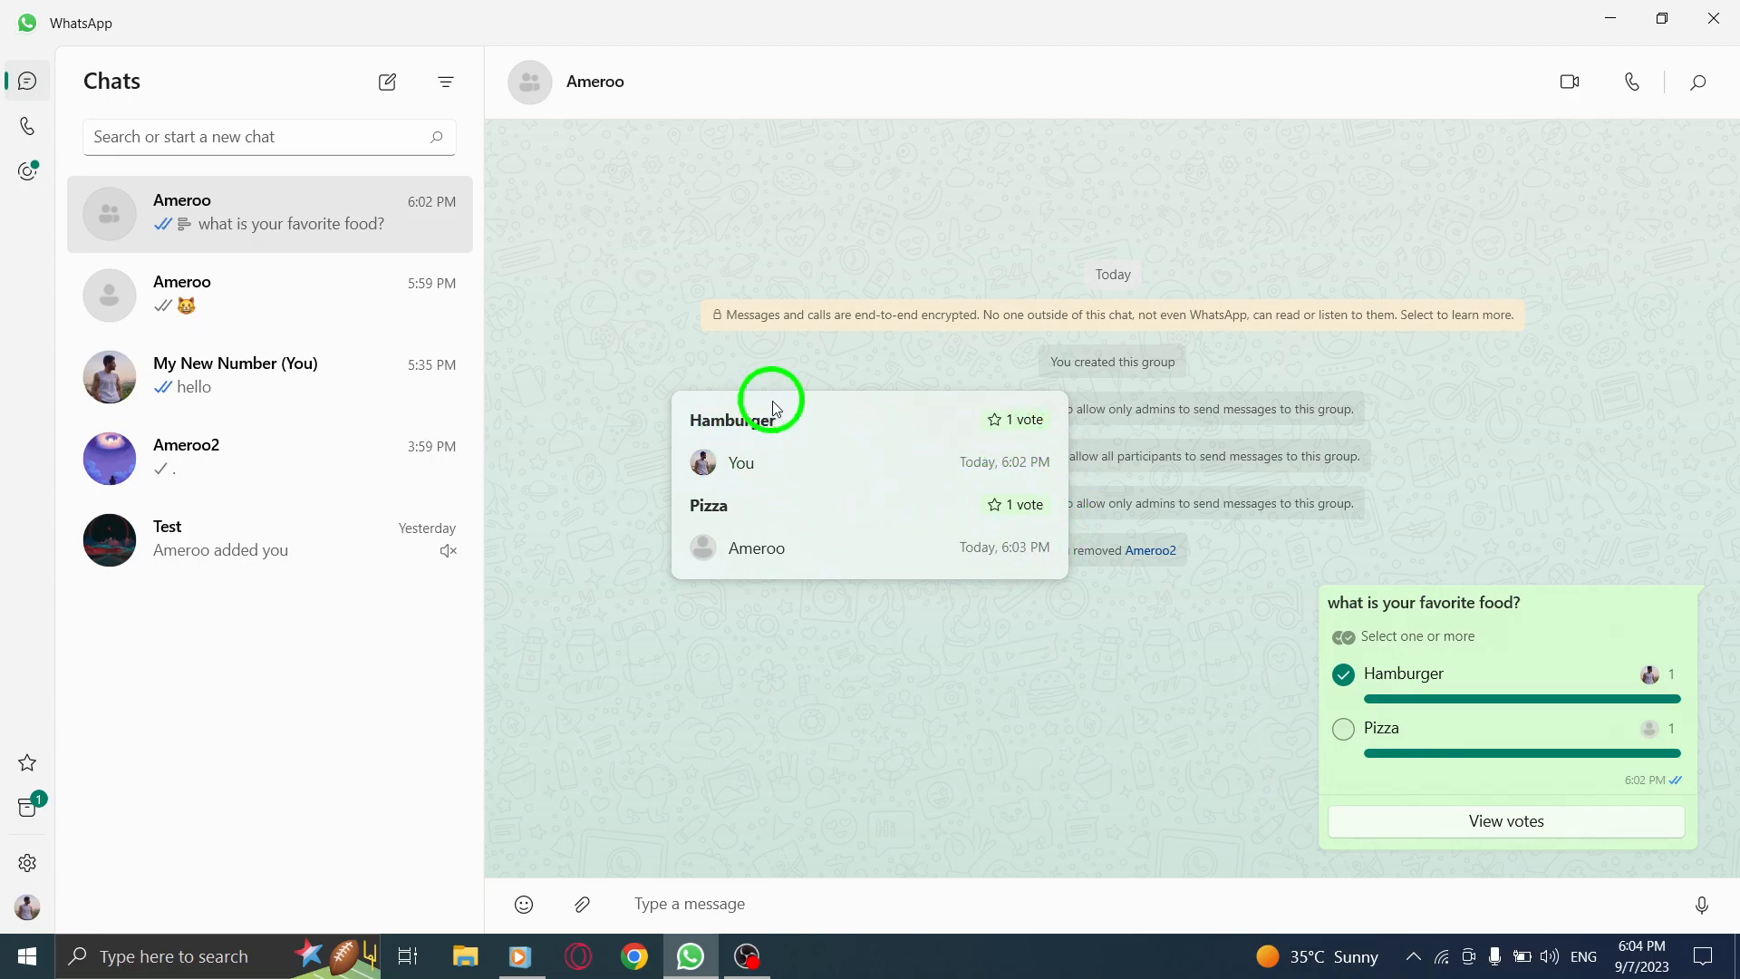
mouse_move(957, 419)
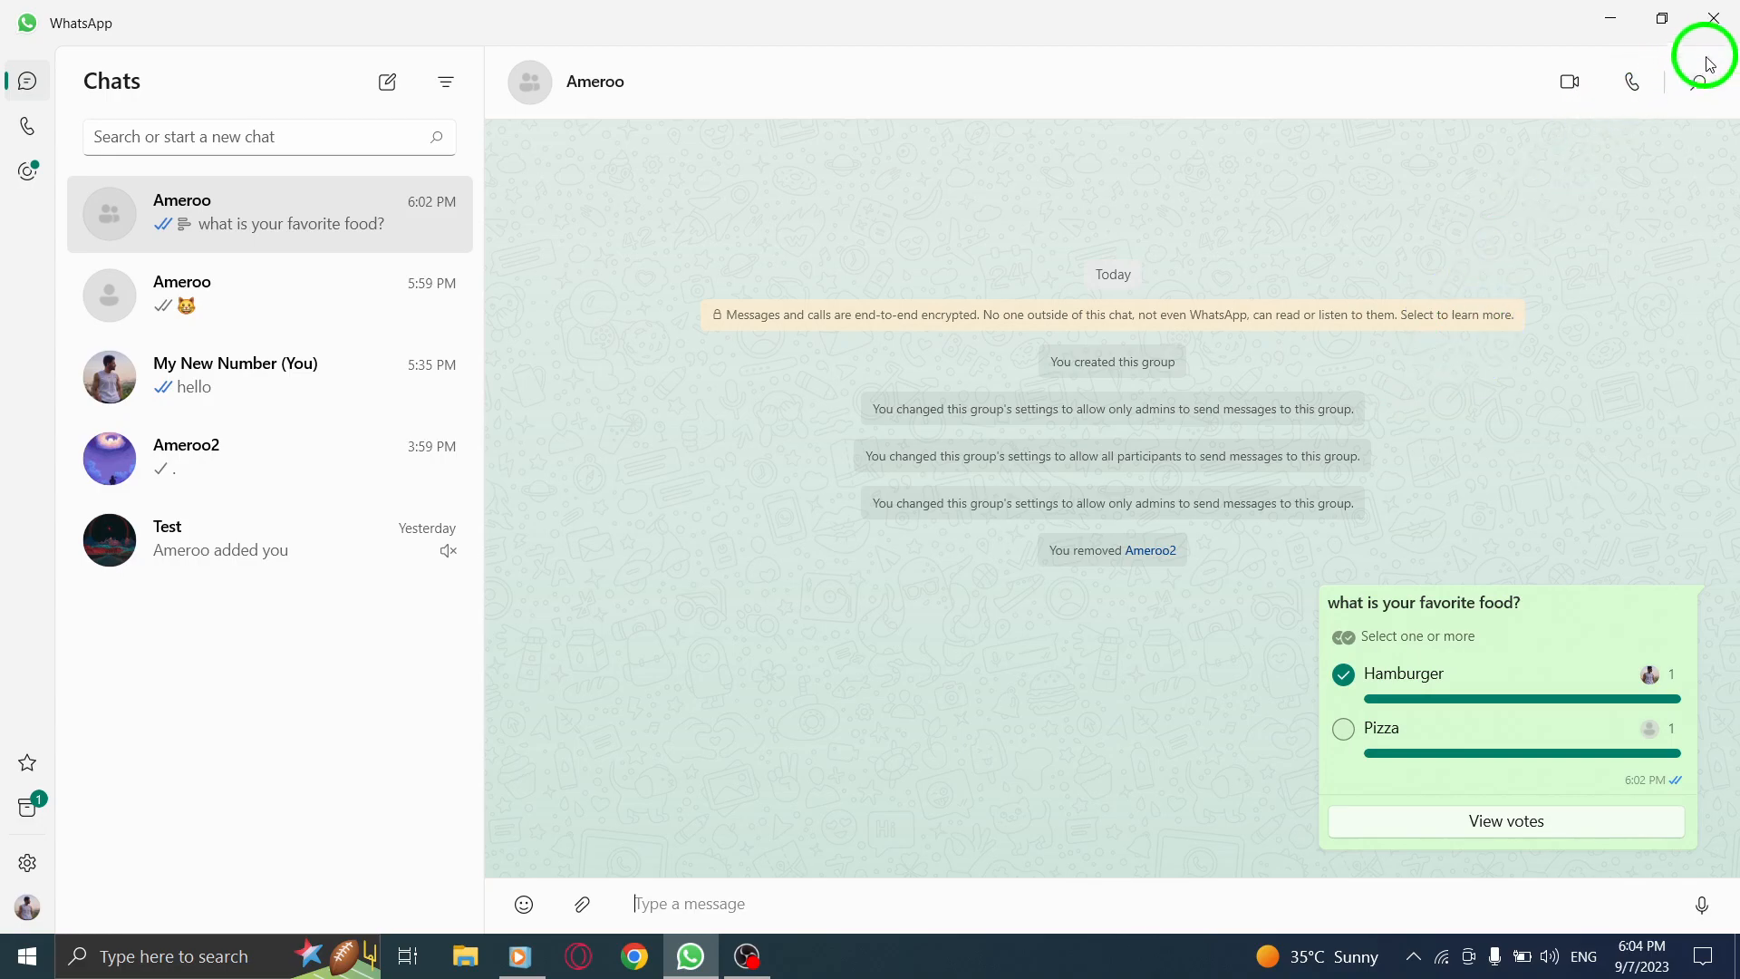
left_click(1713, 18)
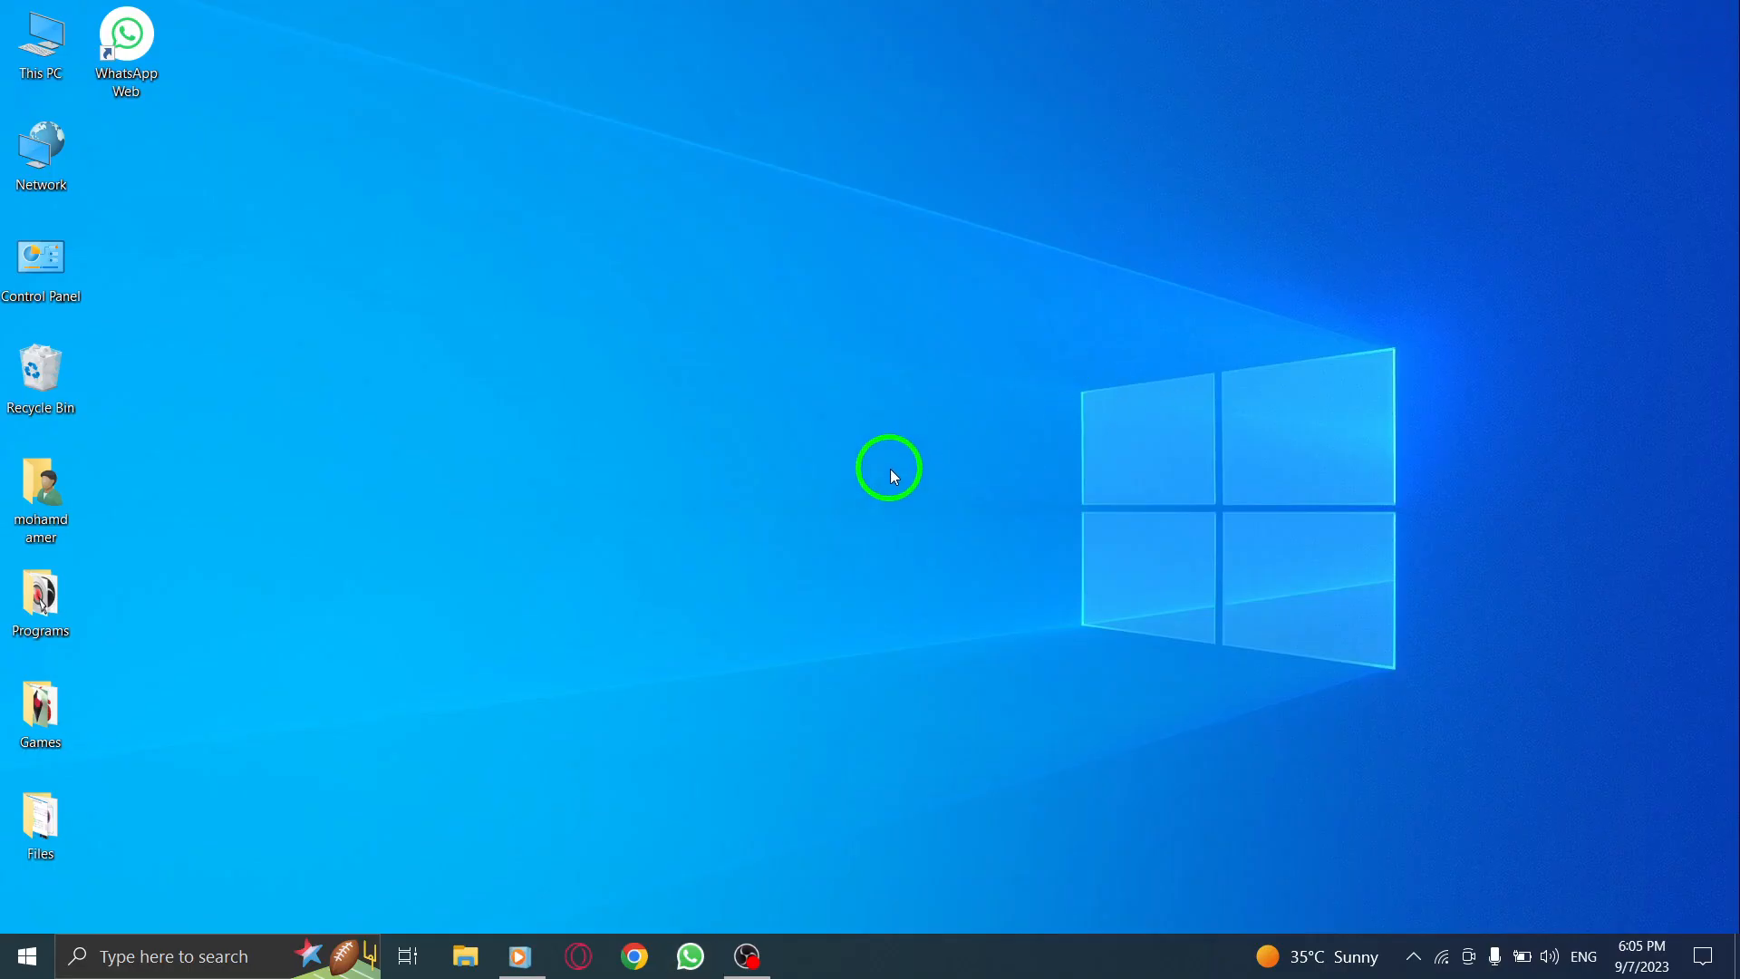
mouse_move(690, 955)
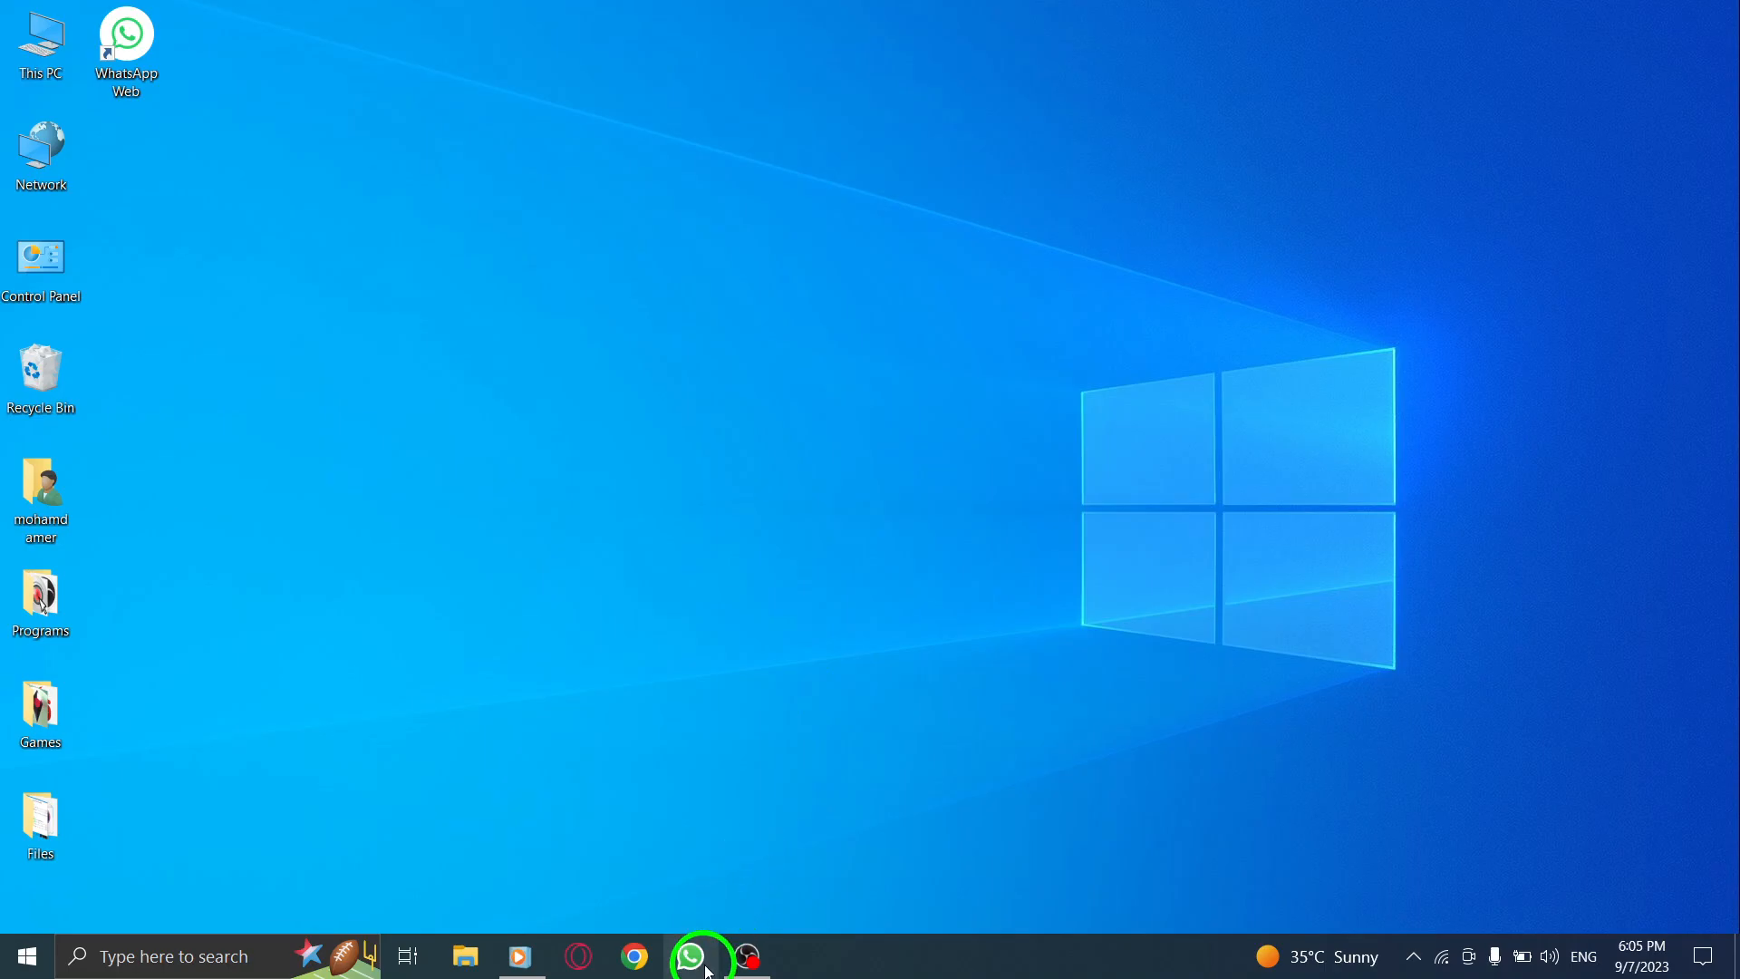
left_click(689, 955)
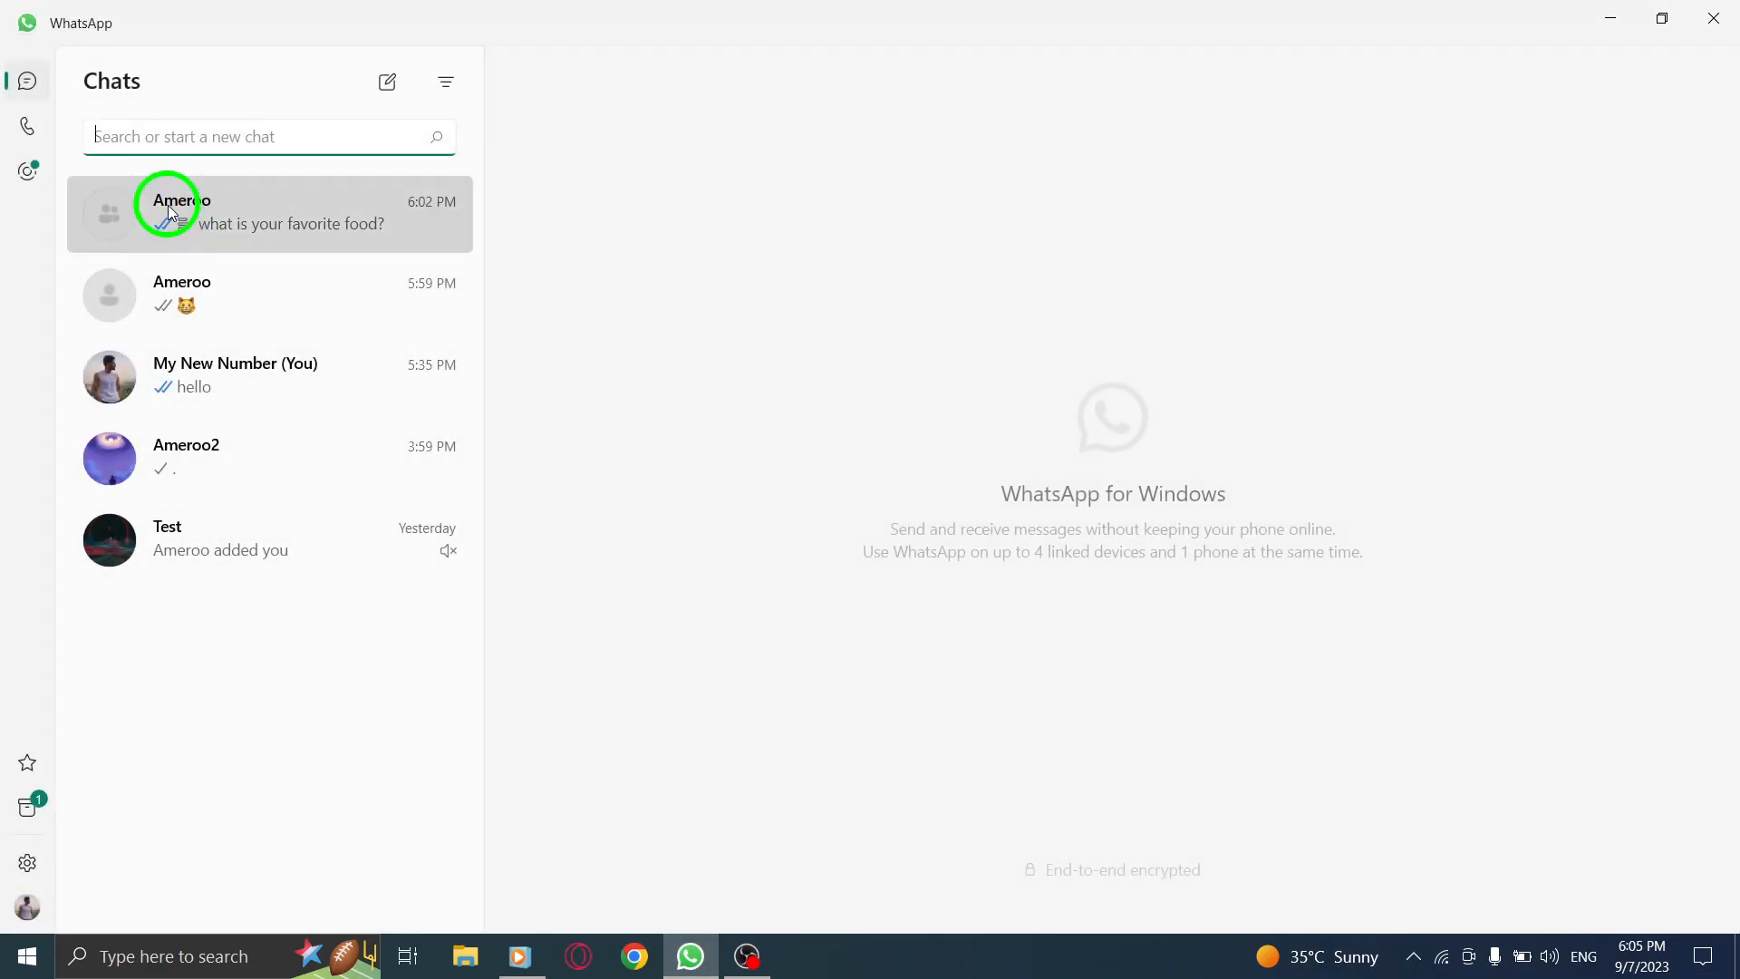
left_click(267, 212)
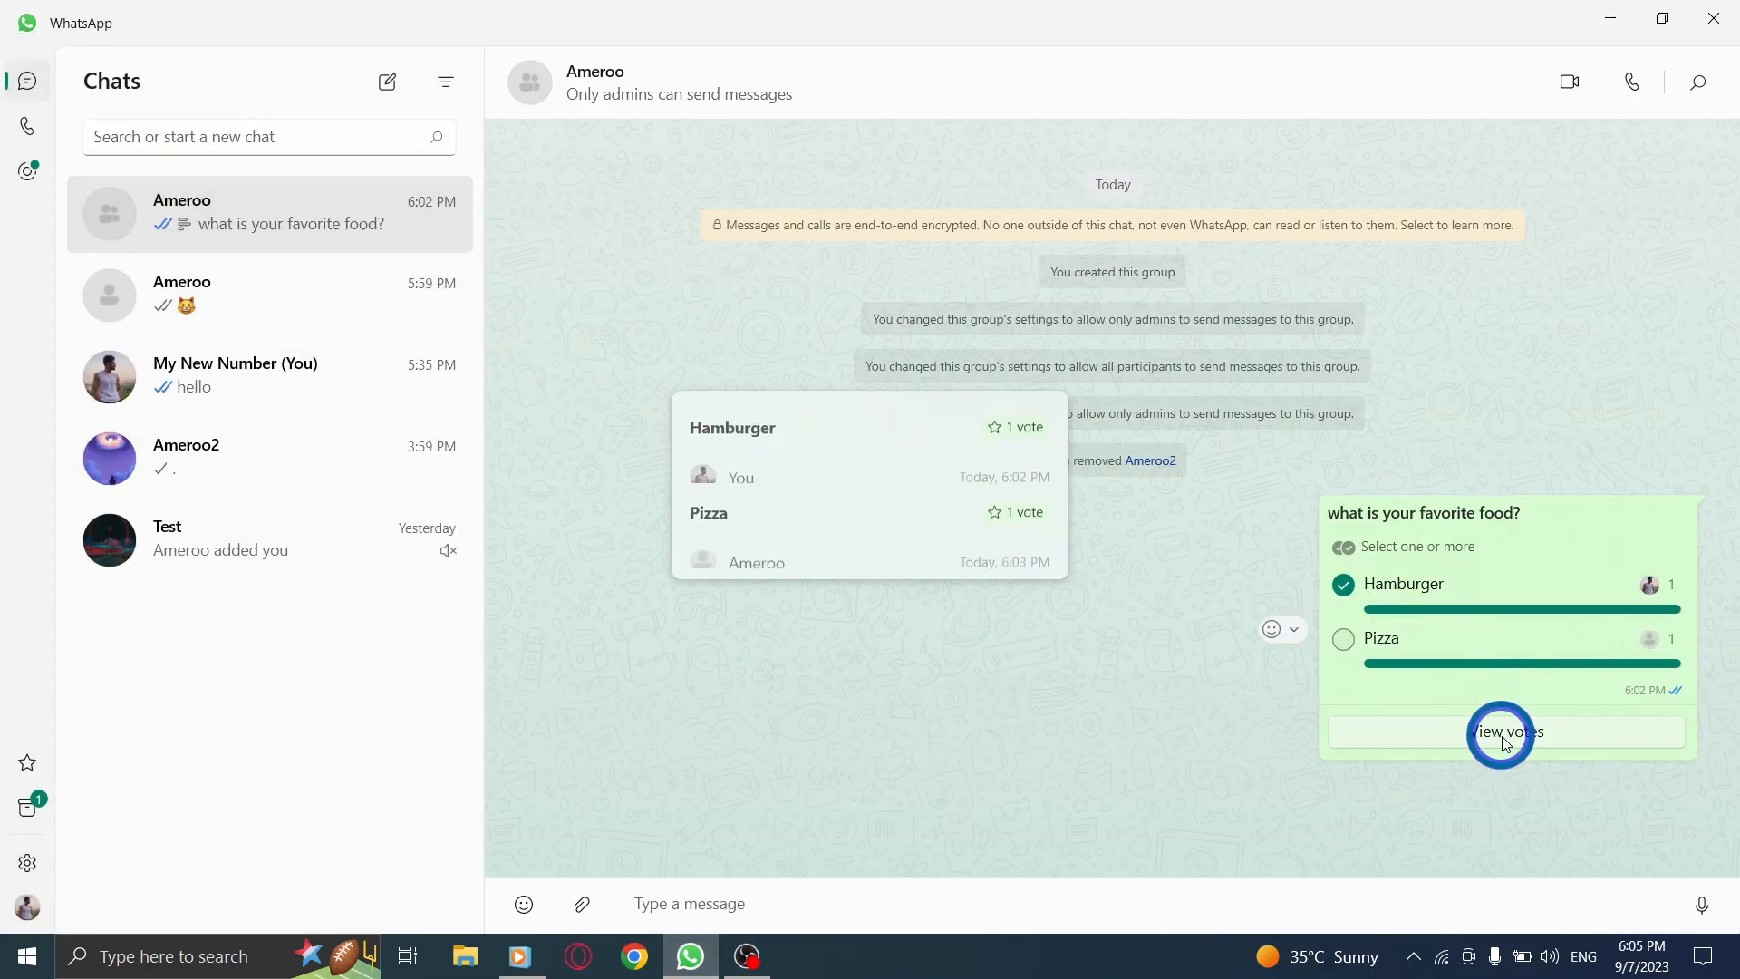
left_click(1505, 731)
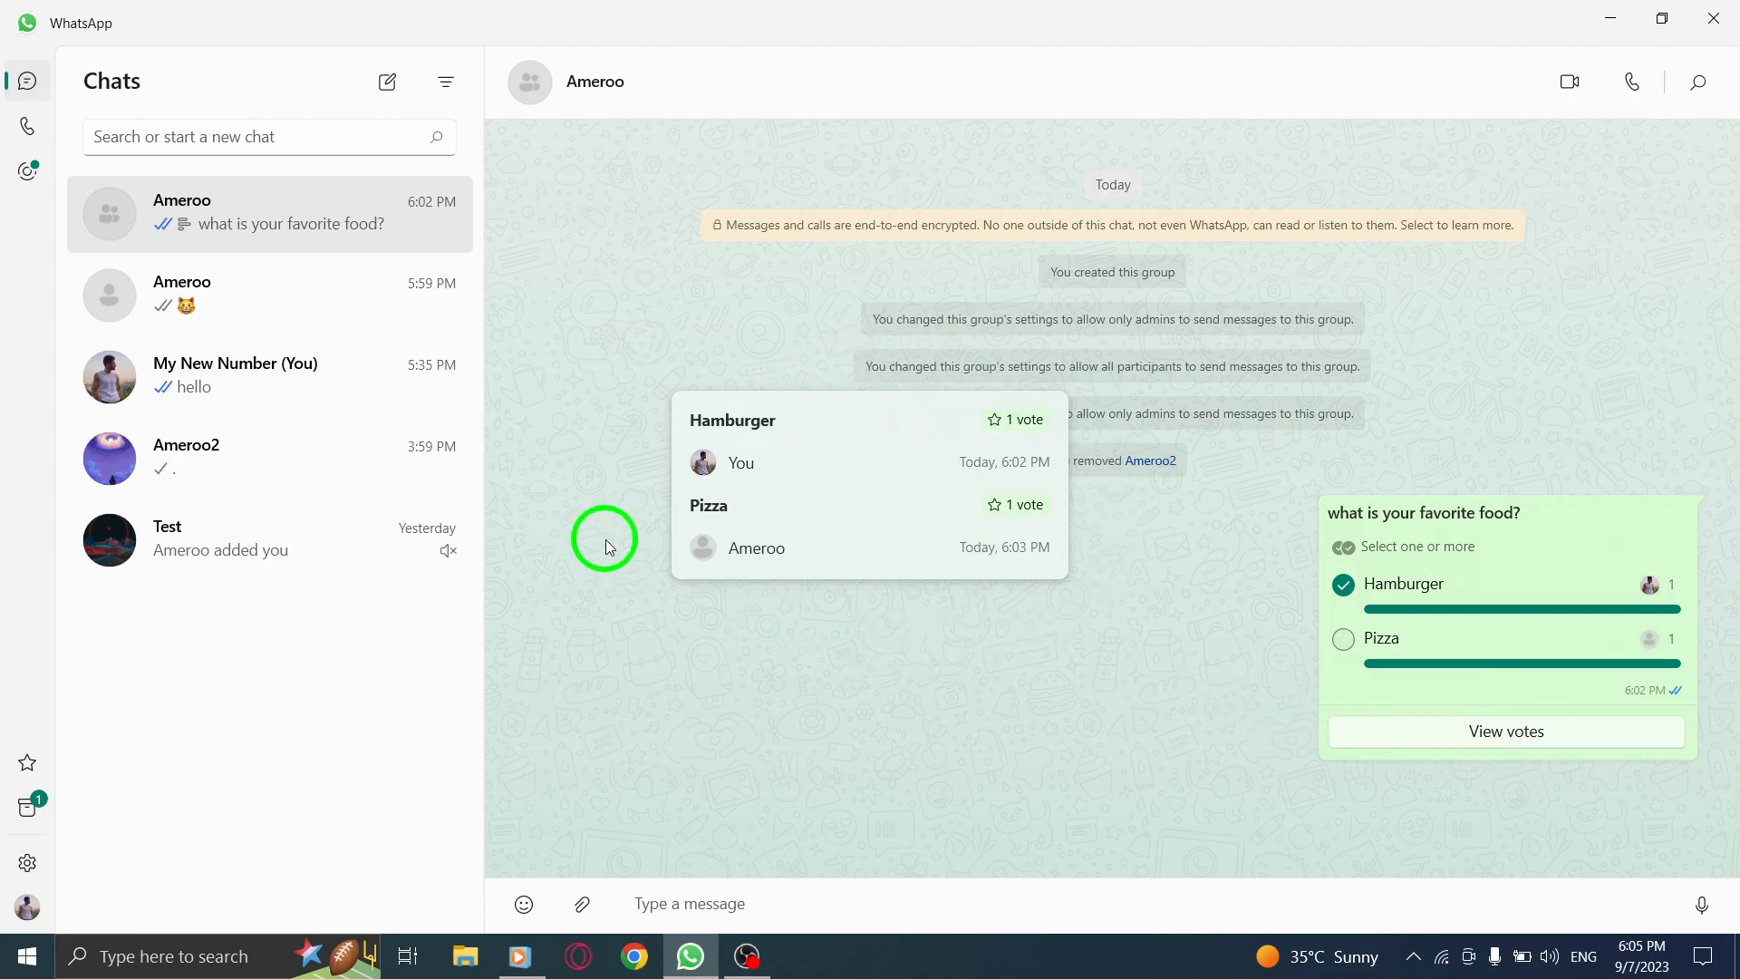
mouse_move(1501, 301)
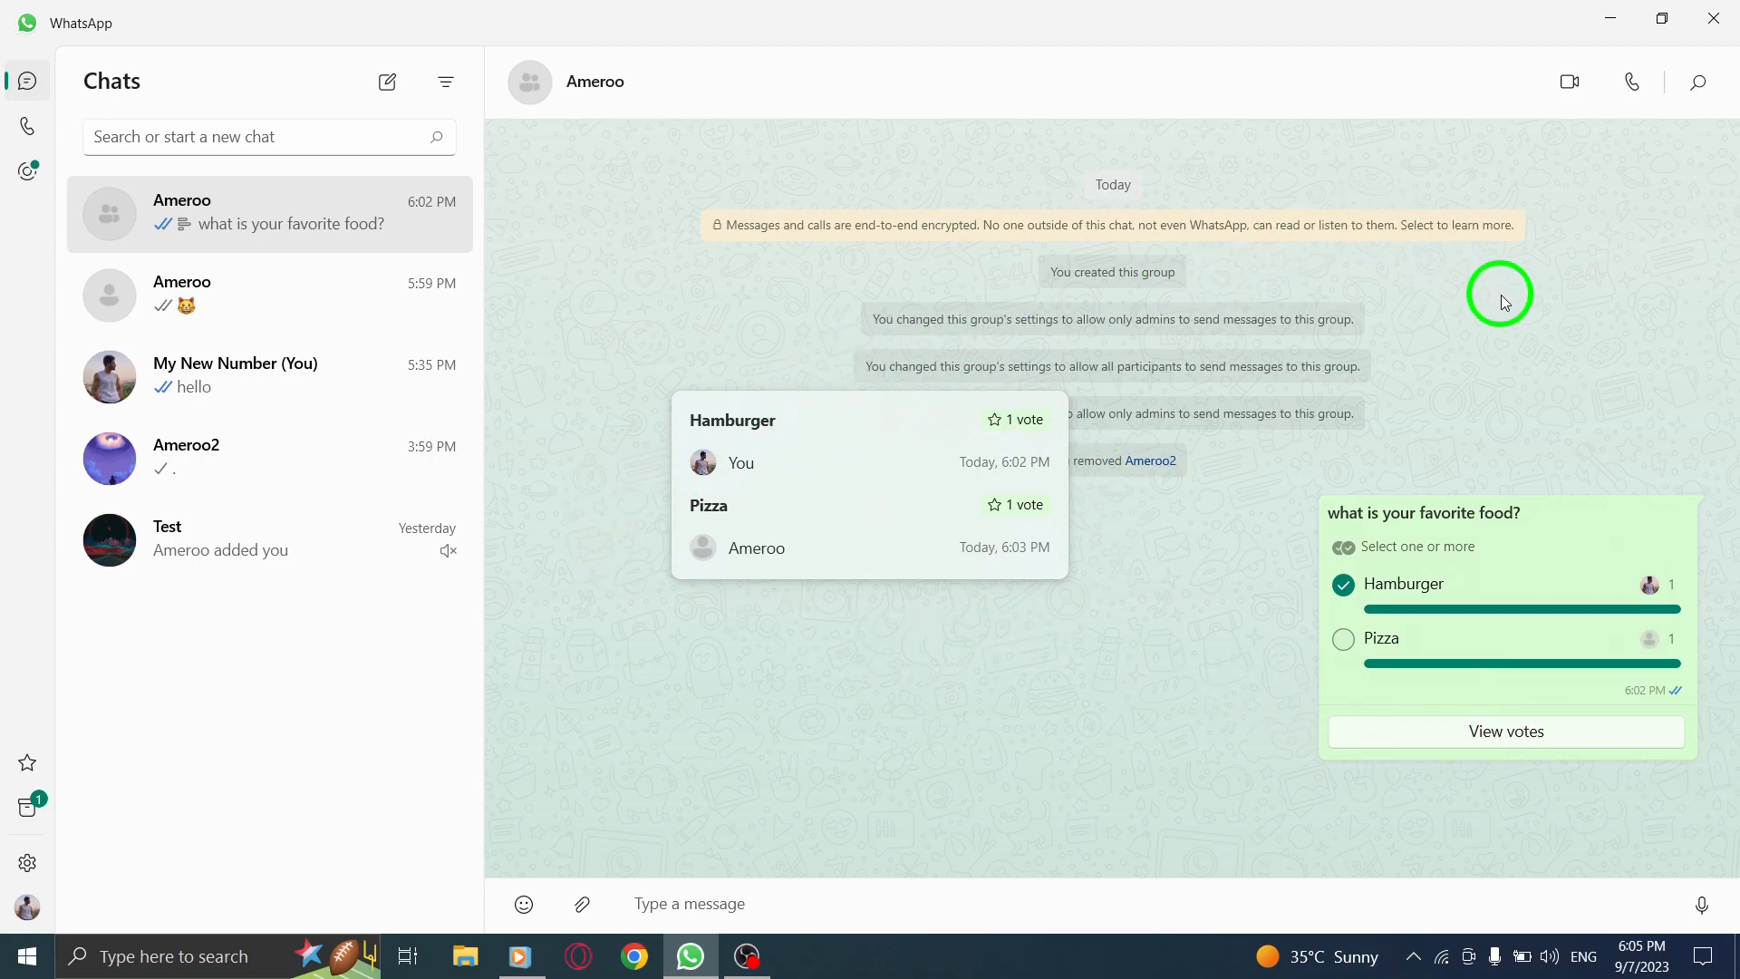
left_click(1713, 18)
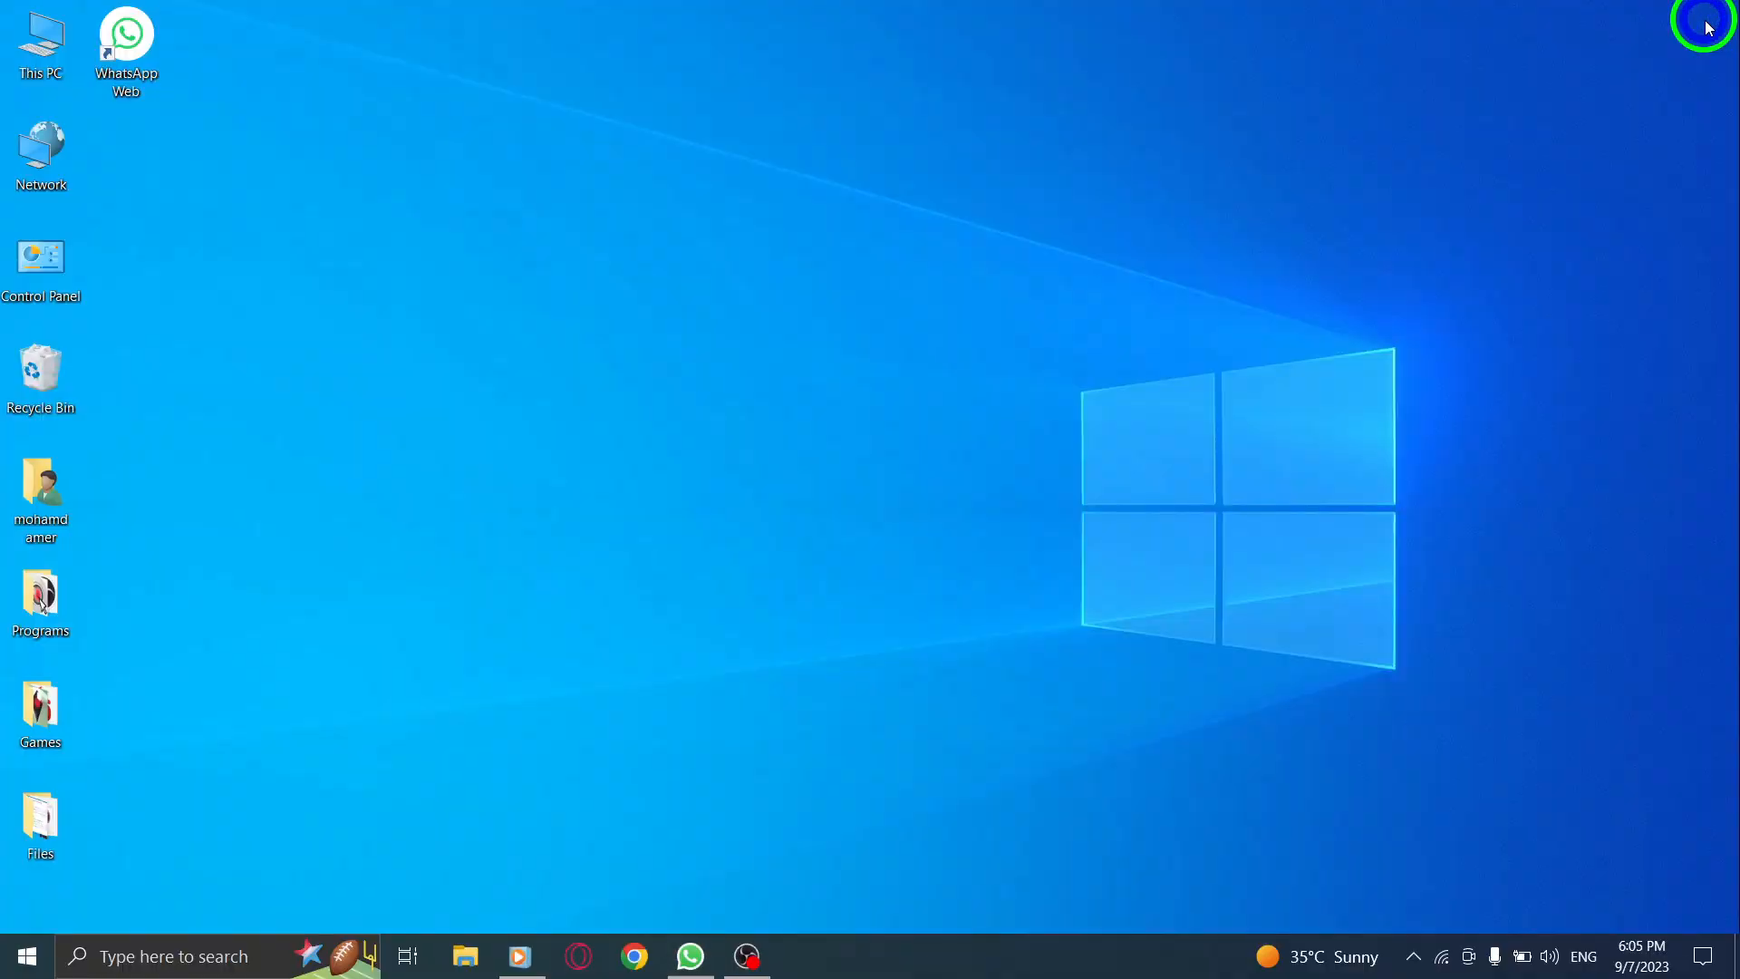
mouse_move(963, 450)
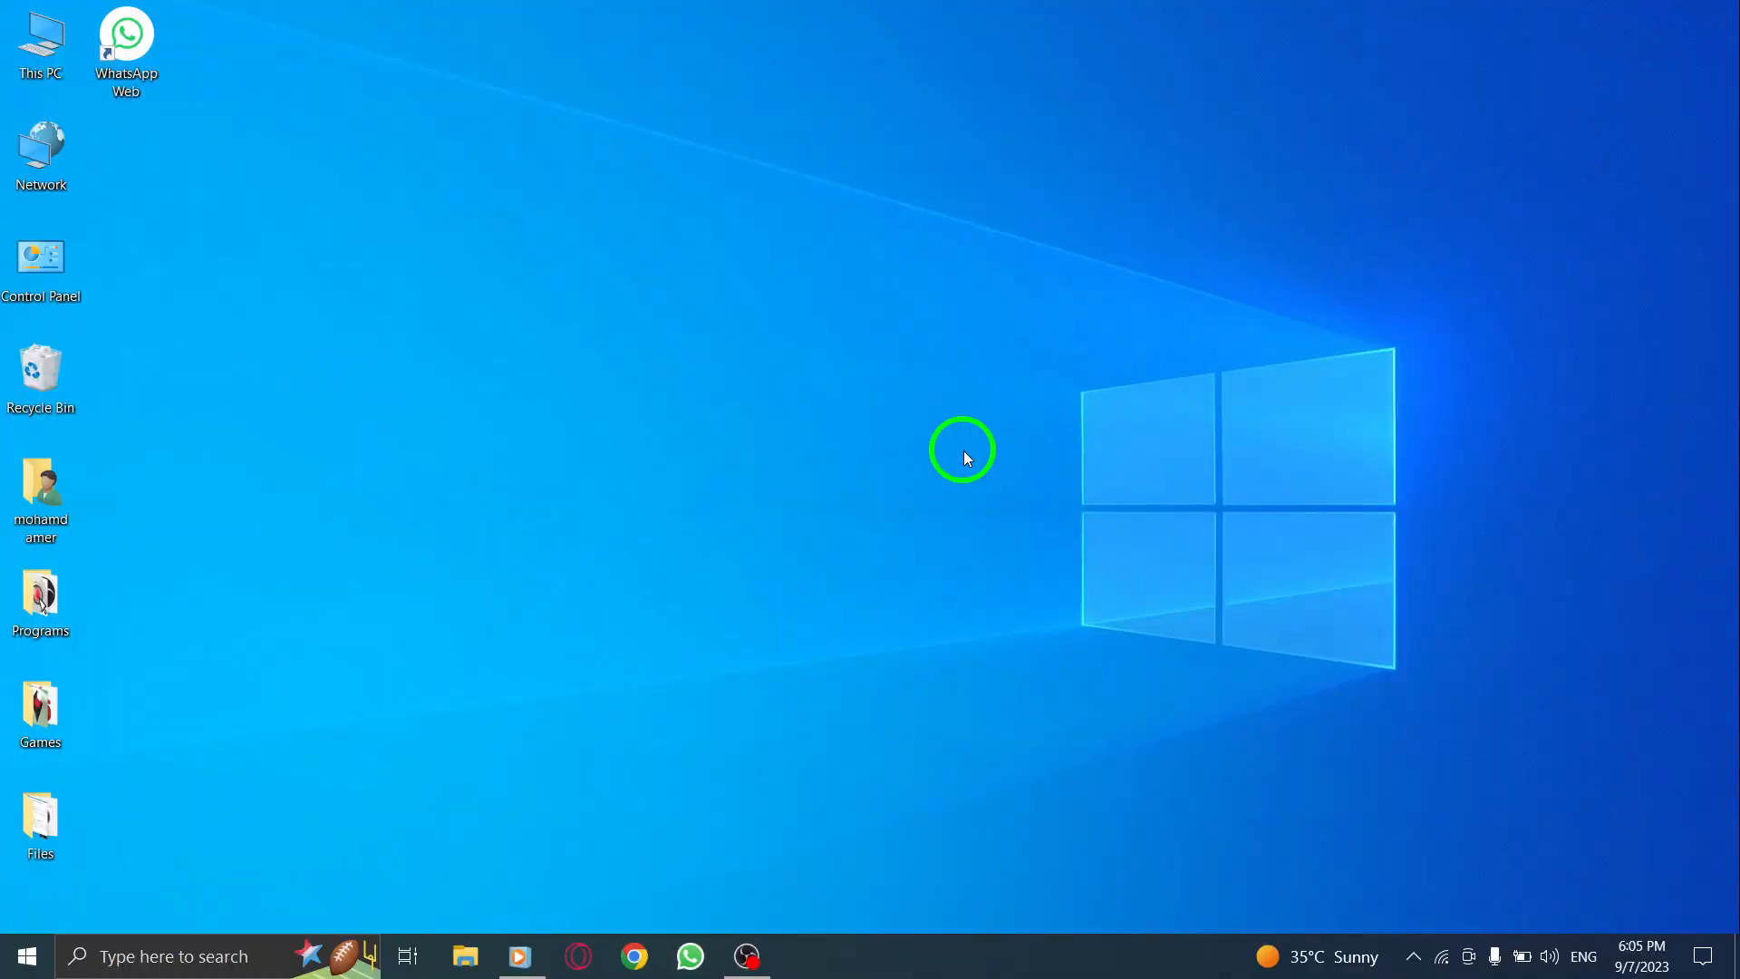